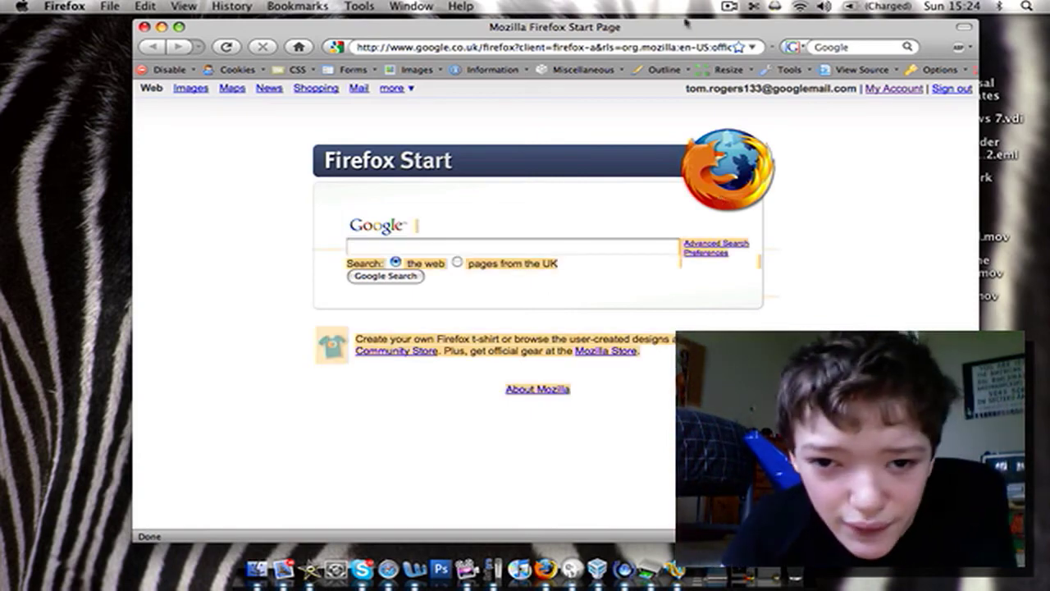
{"action": "mouse_move", "coordinate": [807, 184]}
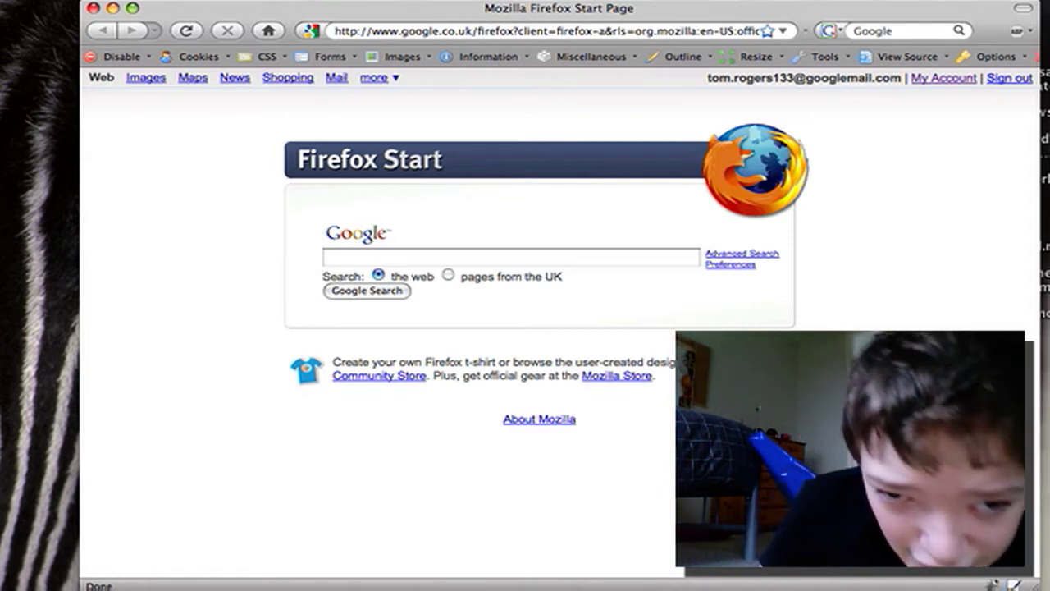
{"action": "mouse_move", "coordinate": [922, 223]}
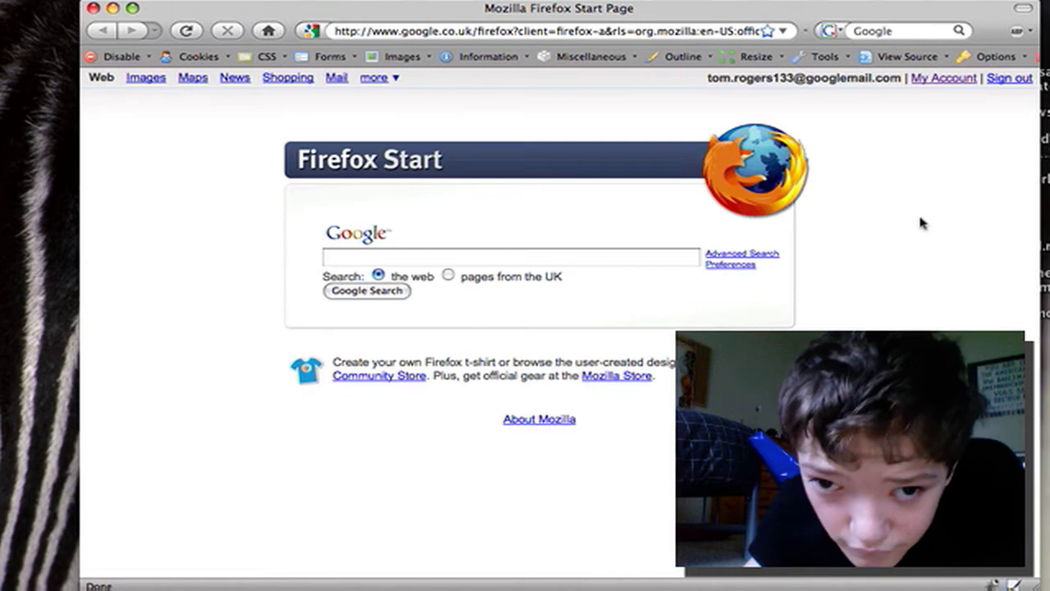
{"action": "mouse_move", "coordinate": [943, 194]}
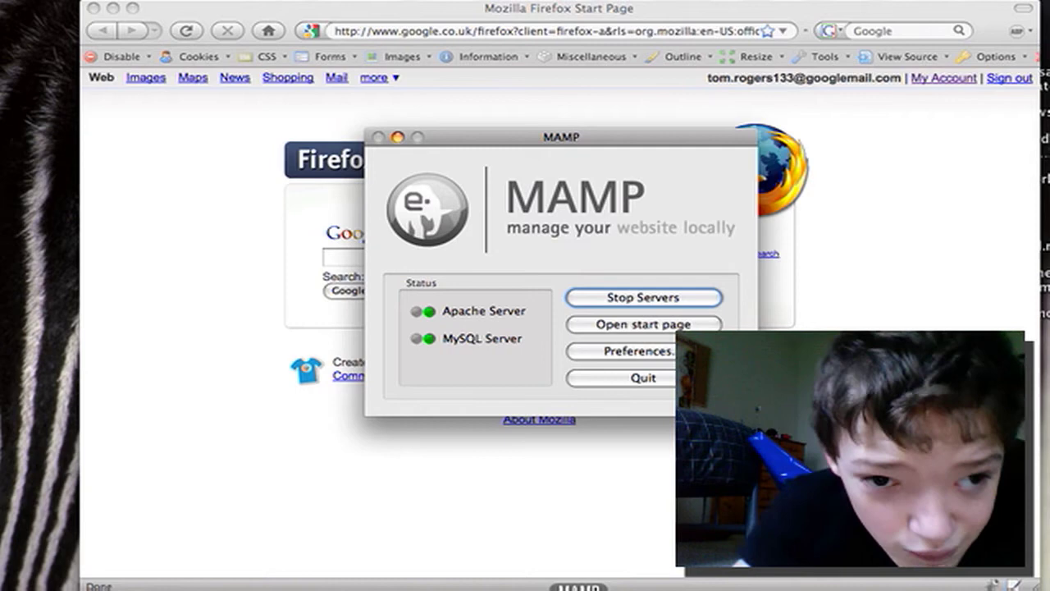
{"action": "mouse_move", "coordinate": [827, 94]}
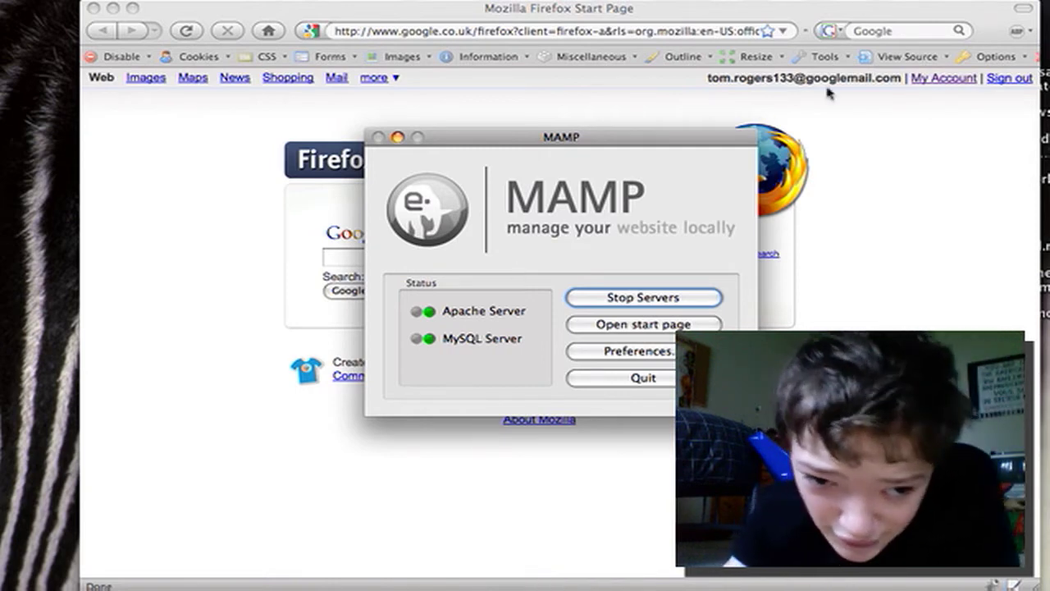
{"action": "mouse_move", "coordinate": [558, 296]}
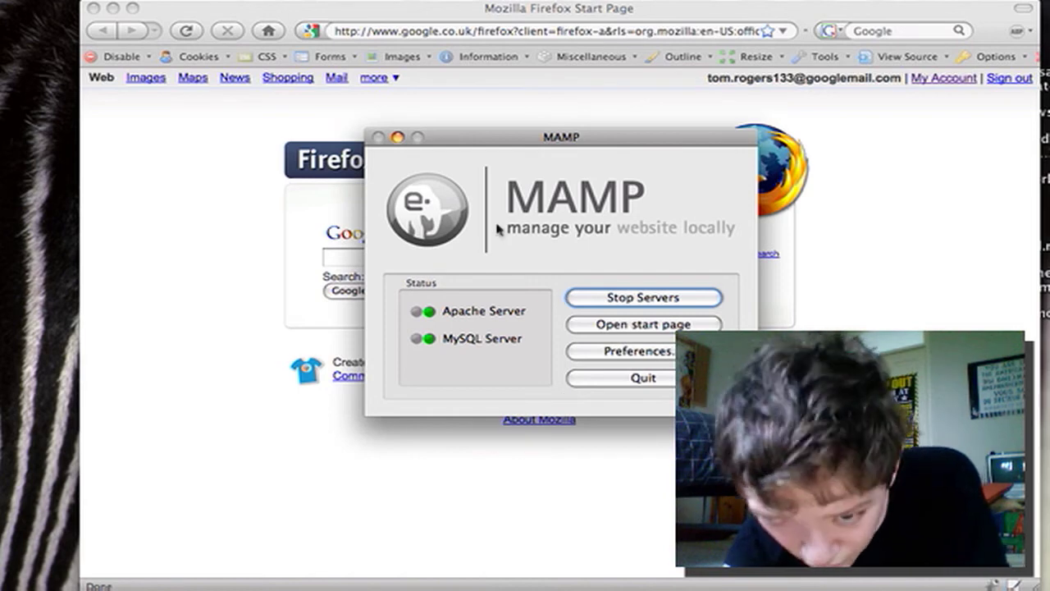
{"action": "mouse_move", "coordinate": [649, 261]}
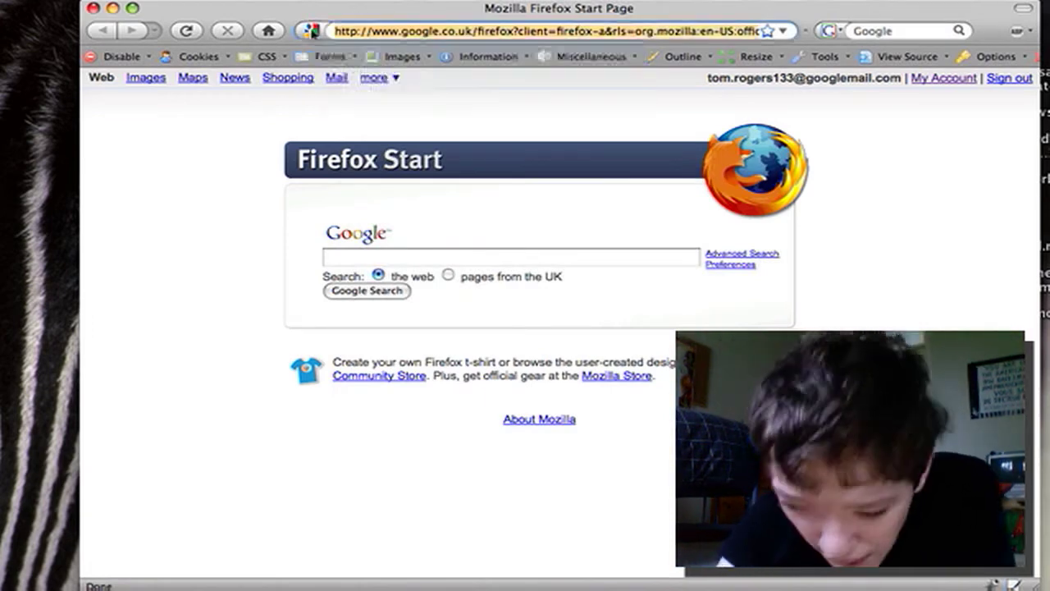
Step: Open a localhost:8888 page from the address bar's autocomplete suggestions
{"action": "type", "text": "lo"}
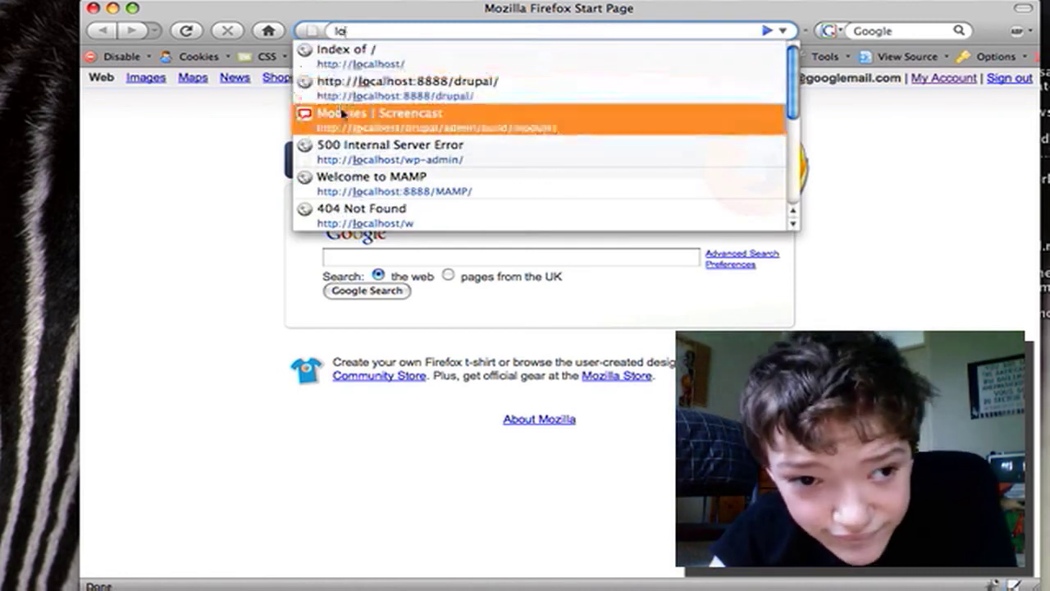
{"action": "left_click", "coordinate": [380, 119]}
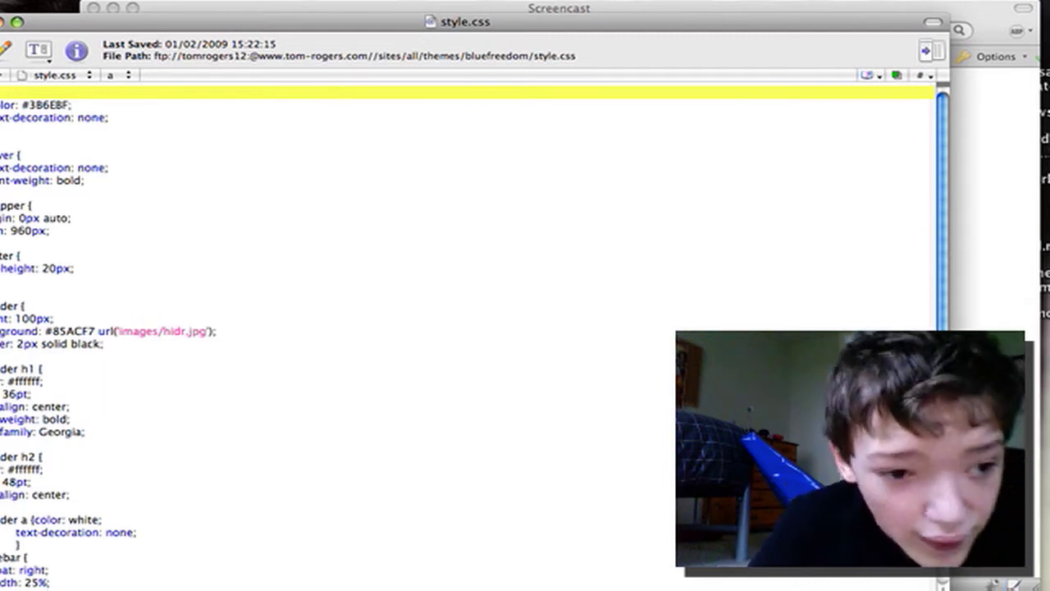
Step: Switch from style.css to the bluefreedom theme's page.tpl.php via the Documents drawer
{"action": "left_click", "coordinate": [50, 432]}
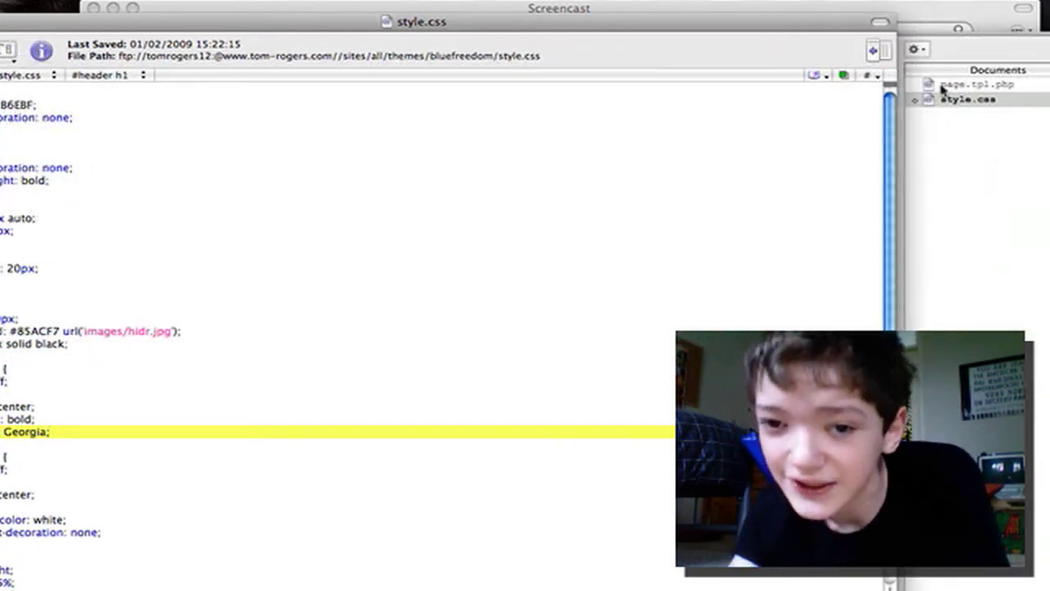
{"action": "left_click", "coordinate": [972, 84]}
{"action": "type", "text": "c"}
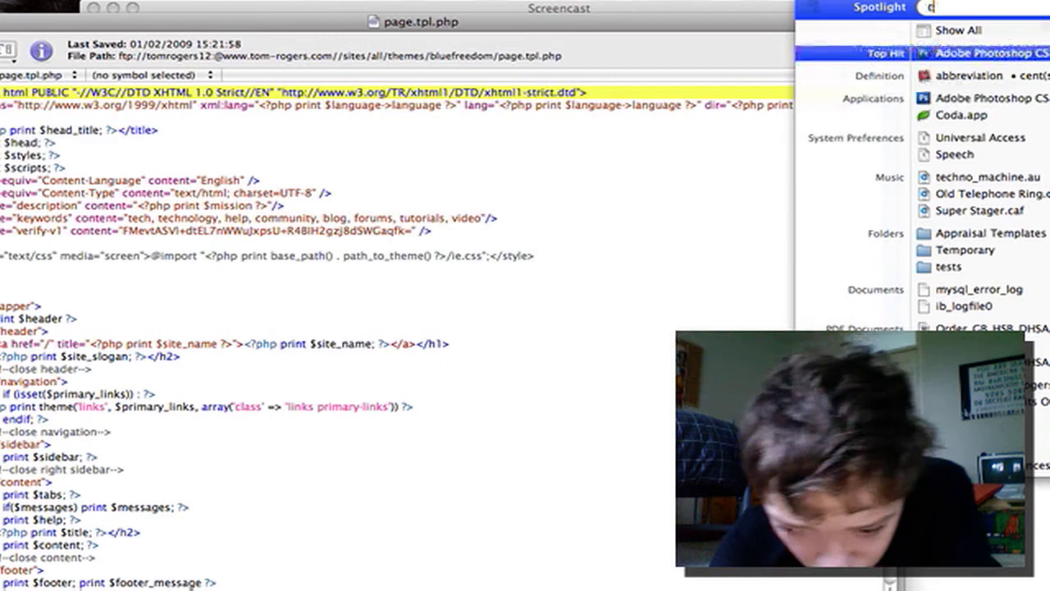
Step: Launch Coda.app from a Spotlight search
{"action": "type", "text": "o"}
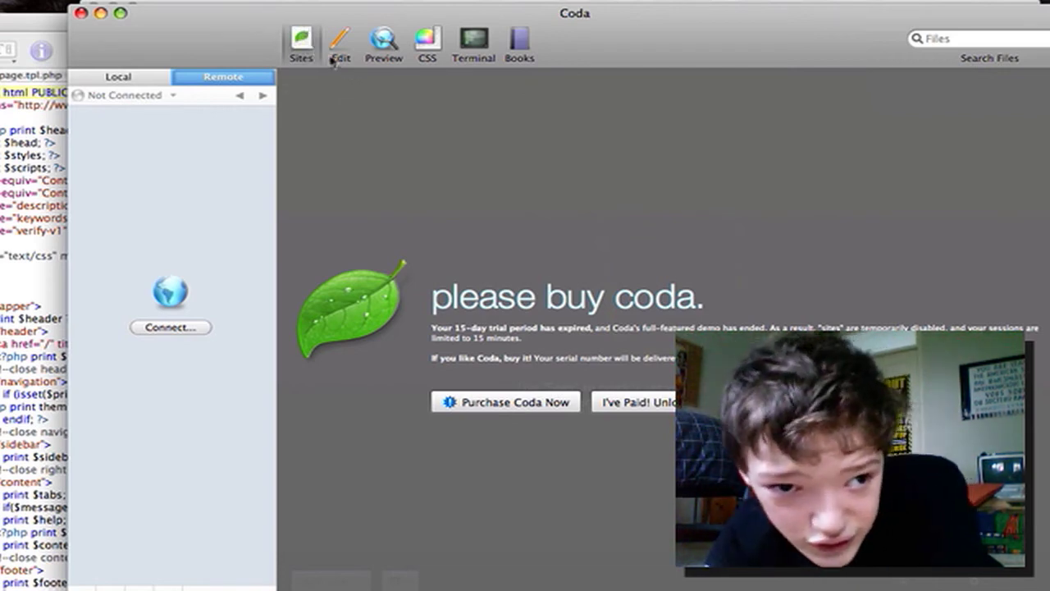
Step: Enter Coda's Edit view on Untitled.html and try an html tag to see code hints
{"action": "left_click", "coordinate": [340, 41]}
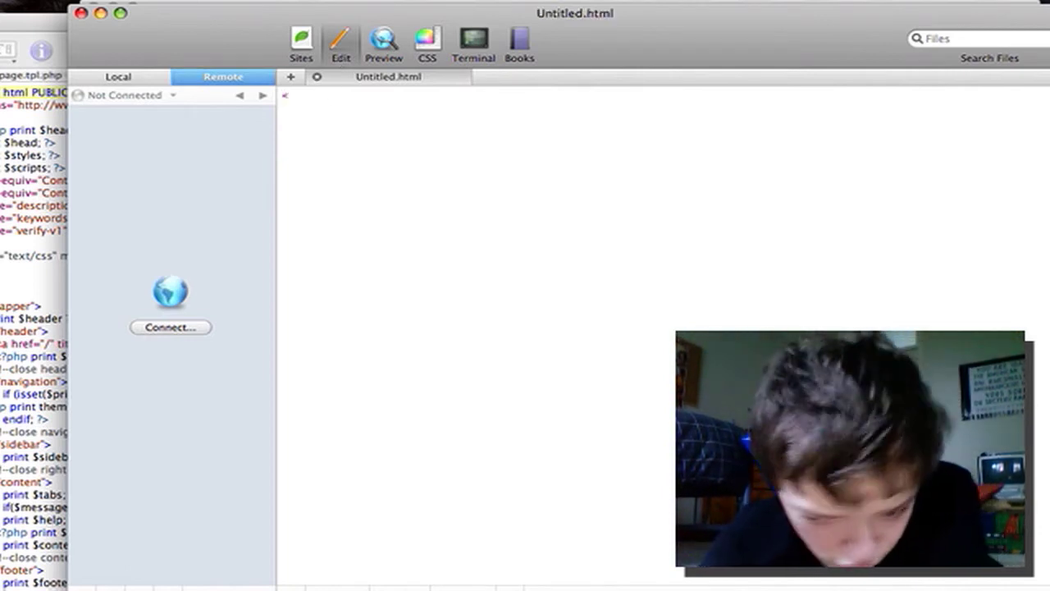
{"action": "type", "text": "<html"}
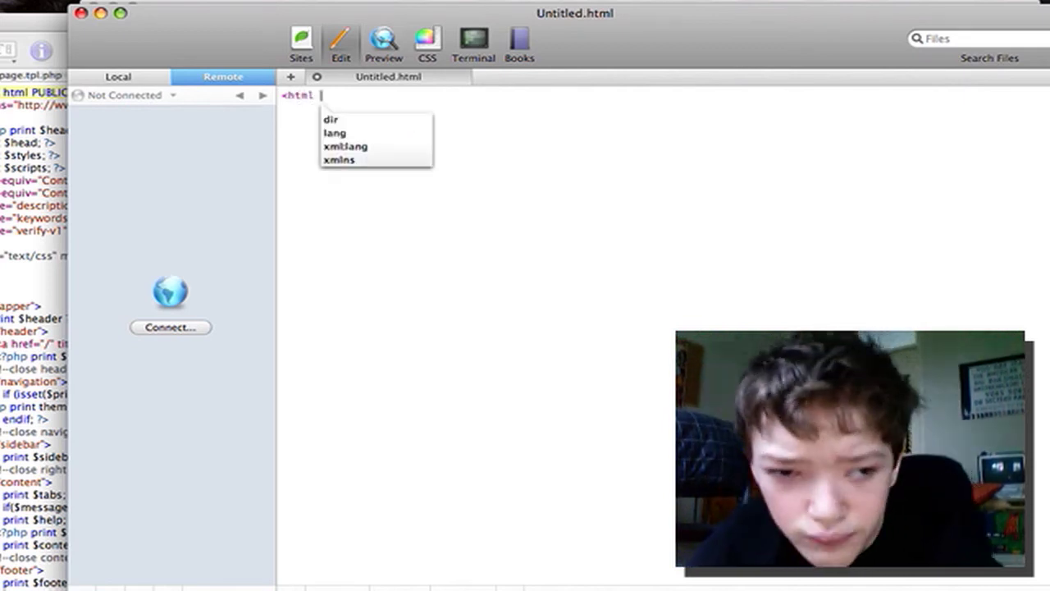
{"action": "type", "text": "h"}
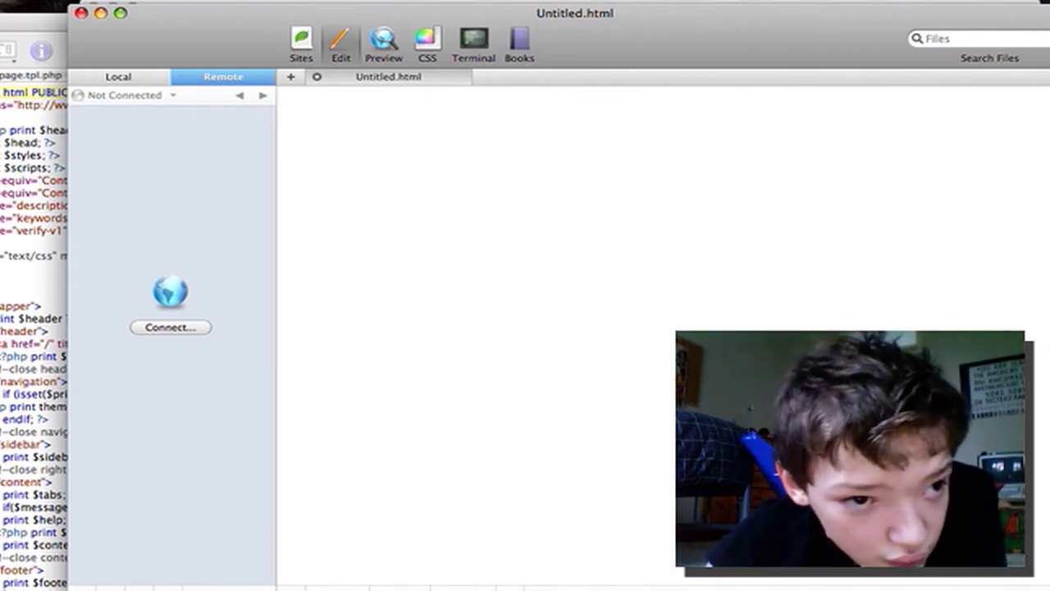
Step: Create Untitled 2.css containing a .test rule with background: url(), using code completion
{"action": "left_click", "coordinate": [41, 6]}
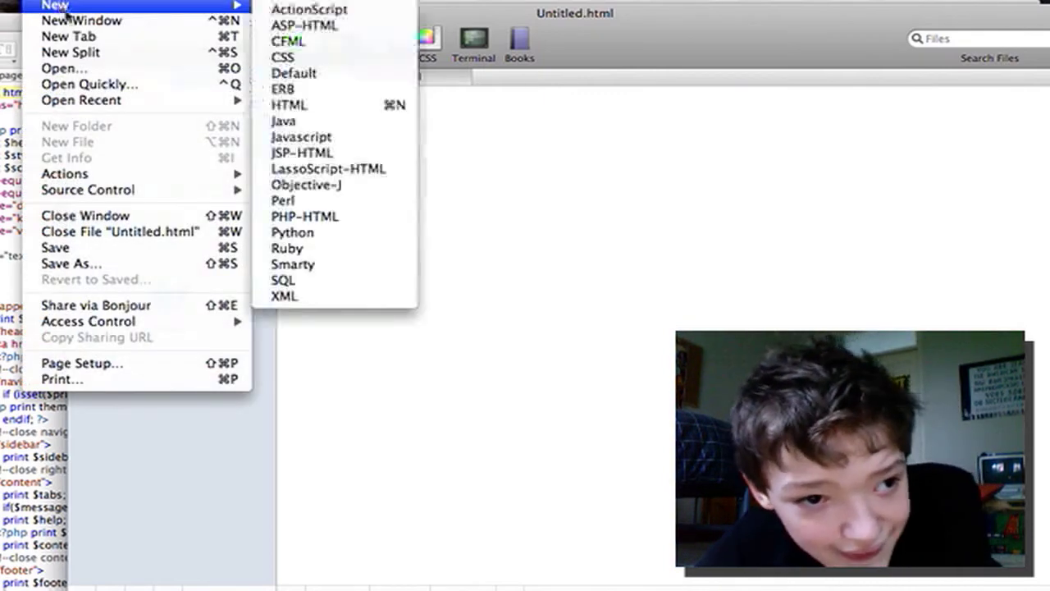
{"action": "mouse_move", "coordinate": [69, 37]}
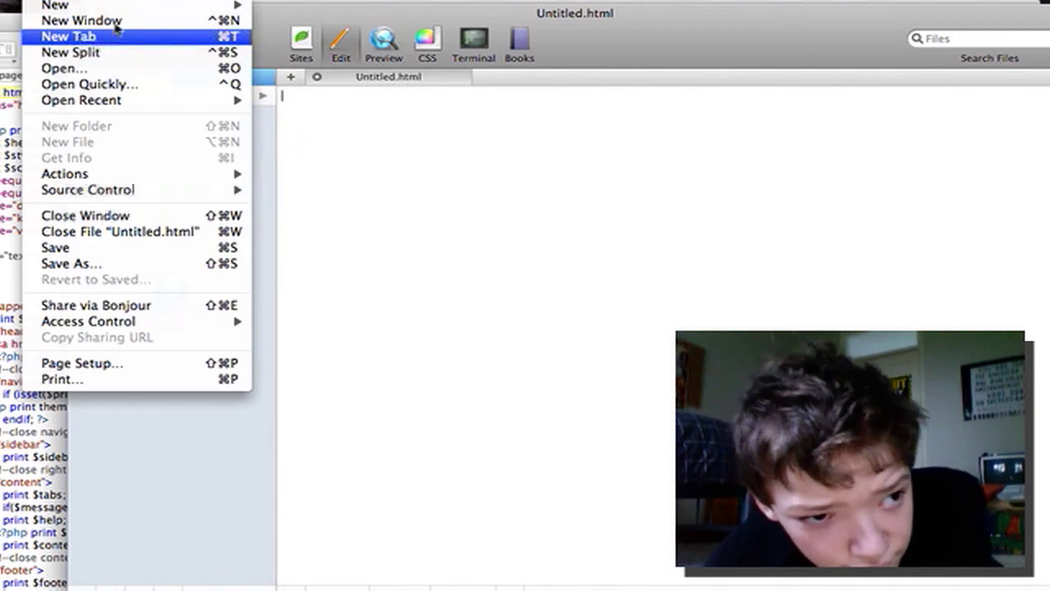
{"action": "mouse_move", "coordinate": [56, 7]}
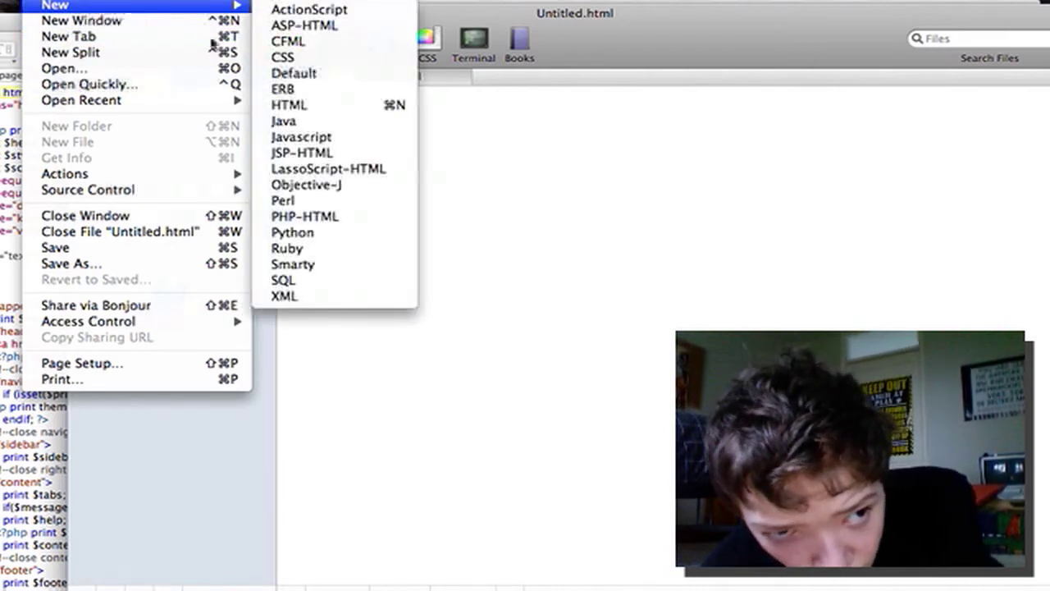
{"action": "left_click", "coordinate": [282, 56]}
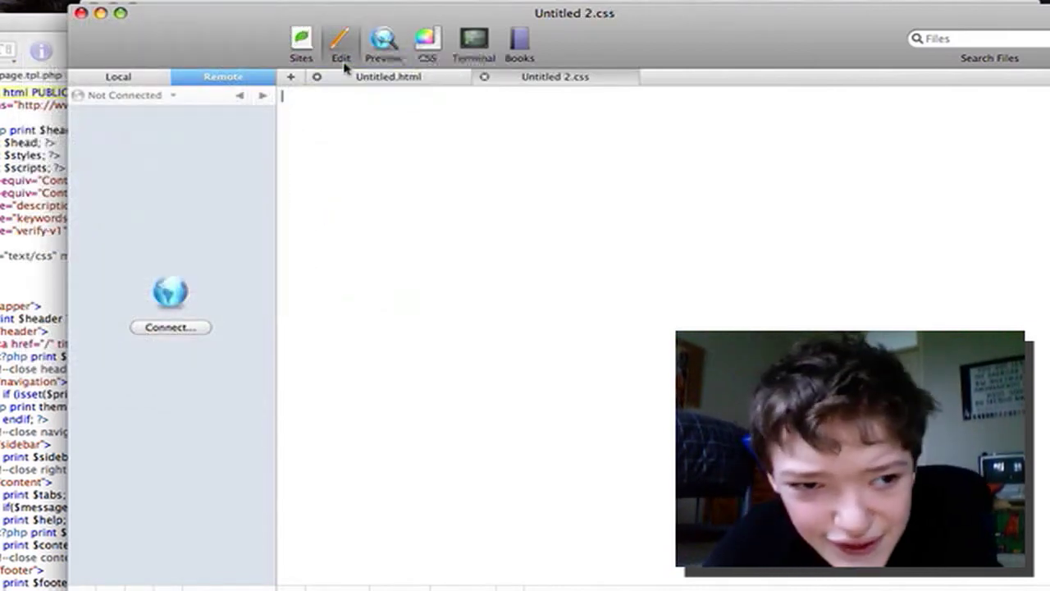
{"action": "type", "text": "hj"}
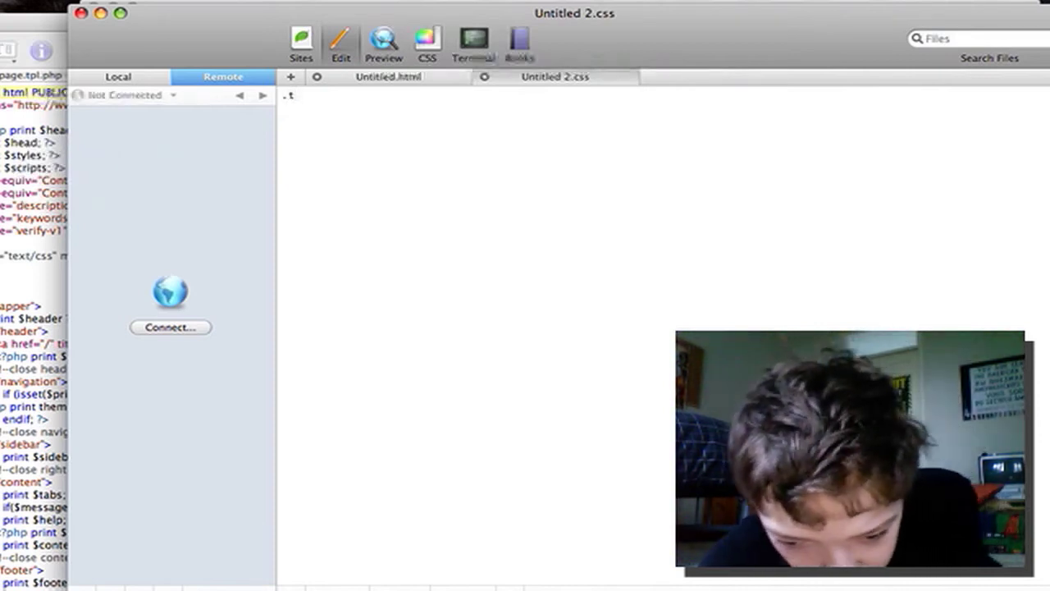
{"action": "type", "text": "est {background:"}
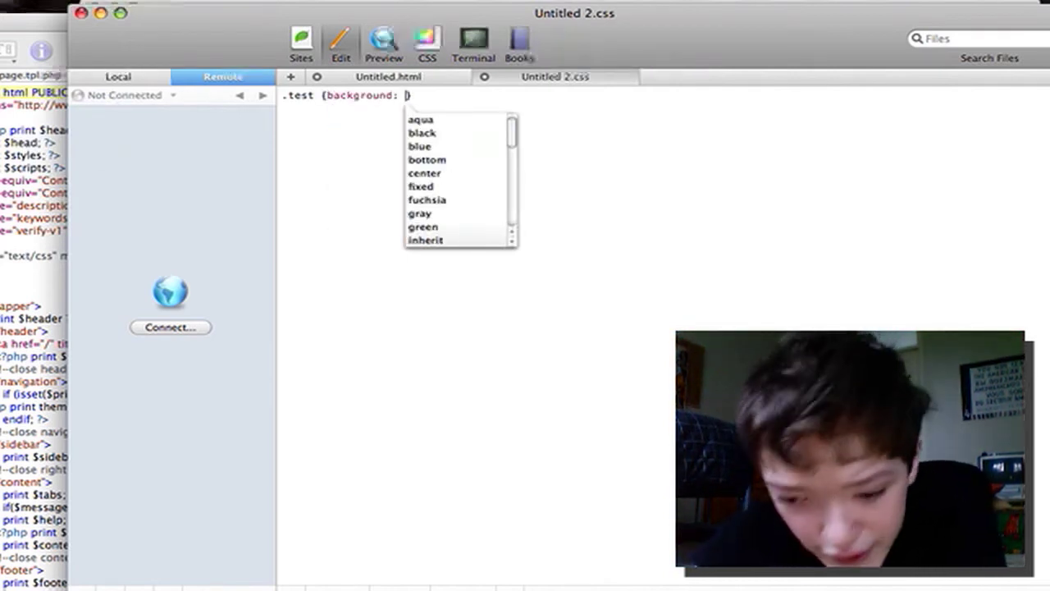
{"action": "type", "text": "url()"}
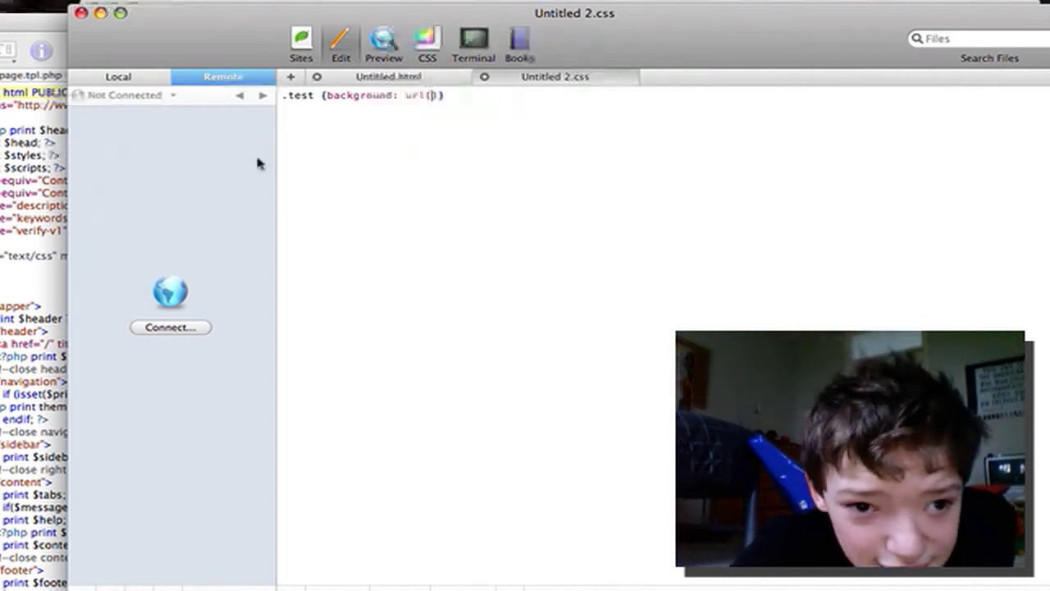
{"action": "mouse_move", "coordinate": [233, 232]}
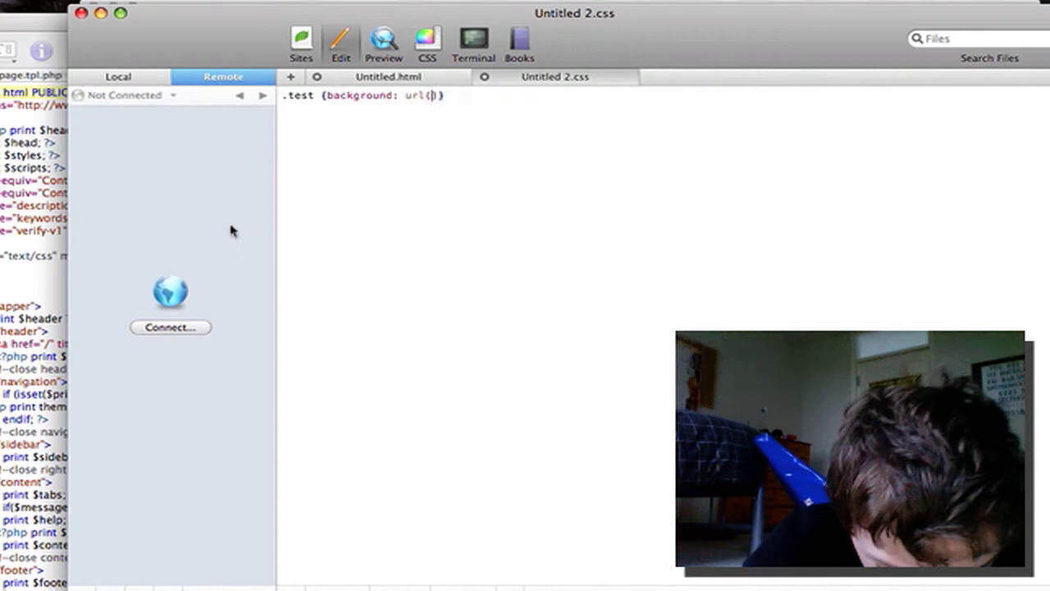
{"action": "left_click", "coordinate": [171, 326]}
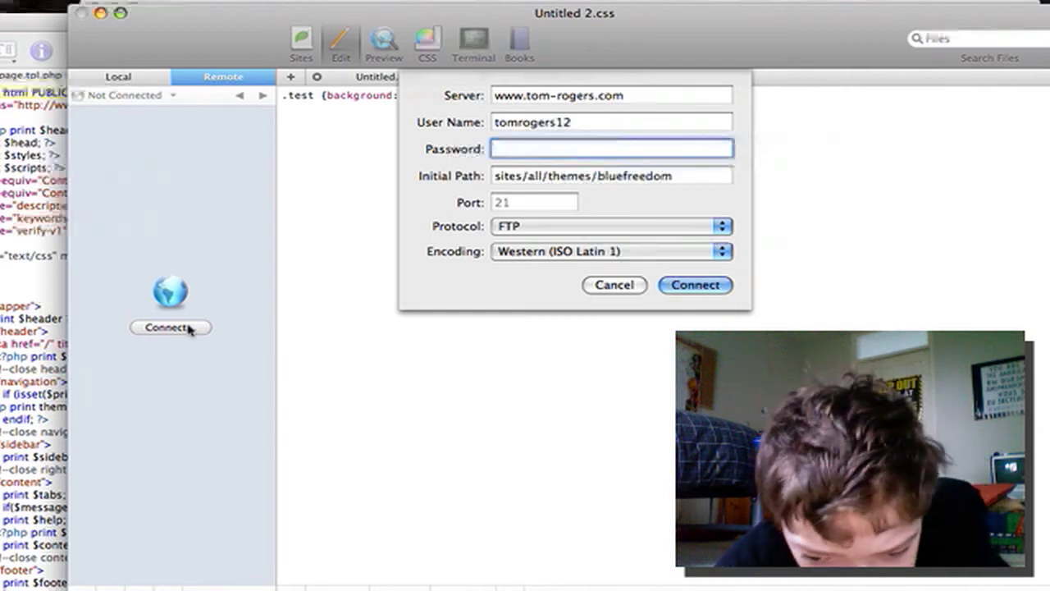
{"action": "type", "text": "•"}
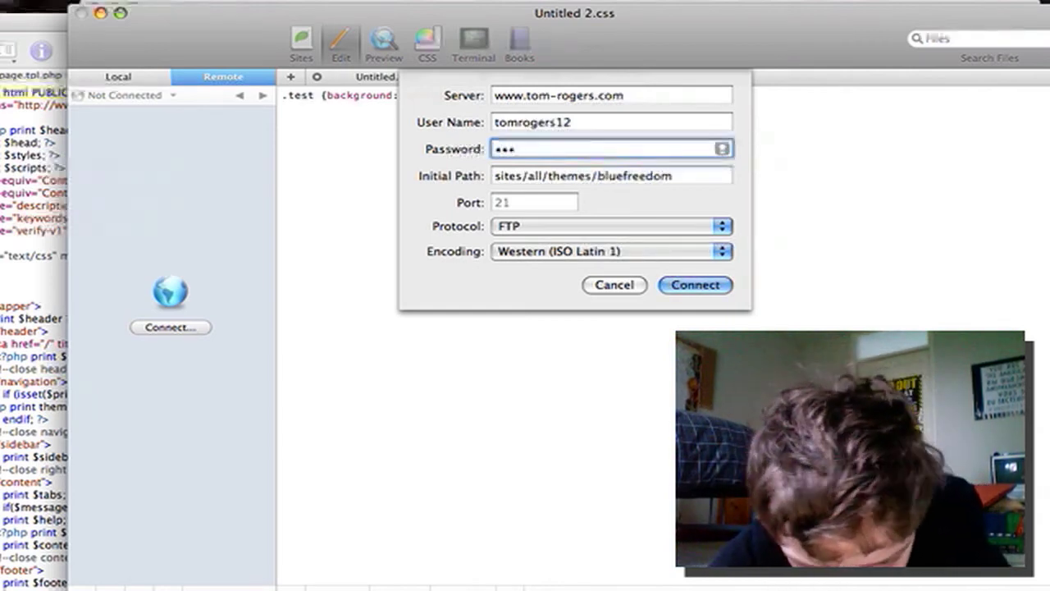
{"action": "type", "text": "•"}
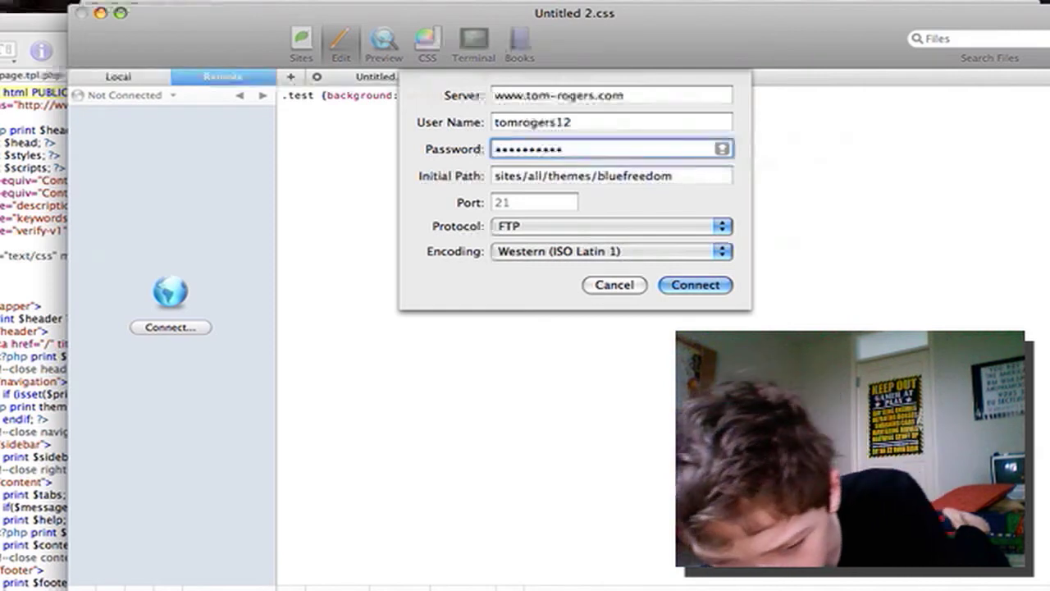
{"action": "type", "text": "•"}
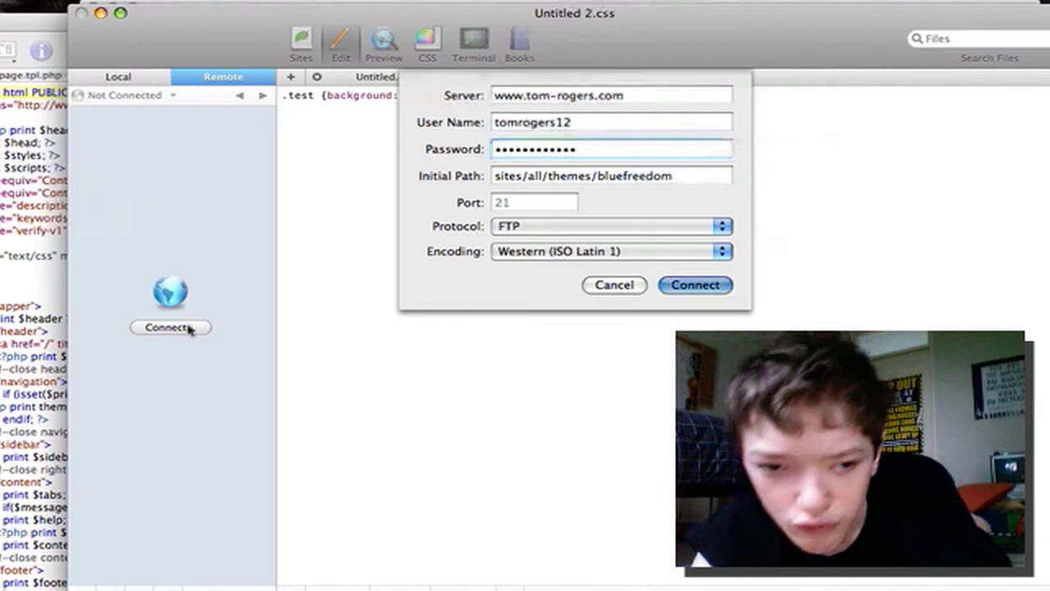
{"action": "left_click", "coordinate": [694, 286]}
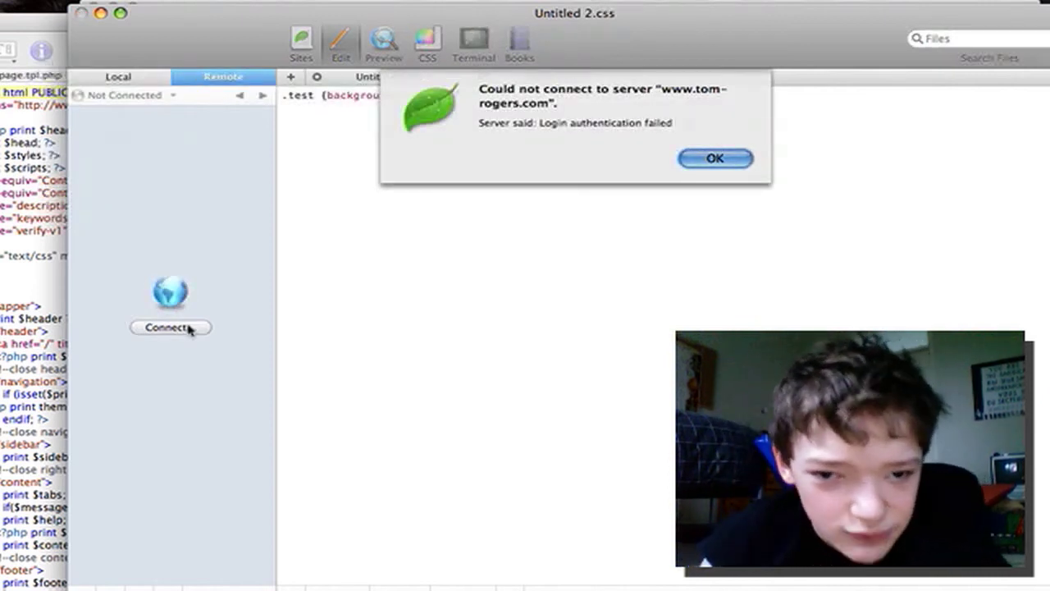
Step: Dismiss the 'Could not connect to server' alert and return to Untitled 2.css
{"action": "left_click", "coordinate": [714, 157]}
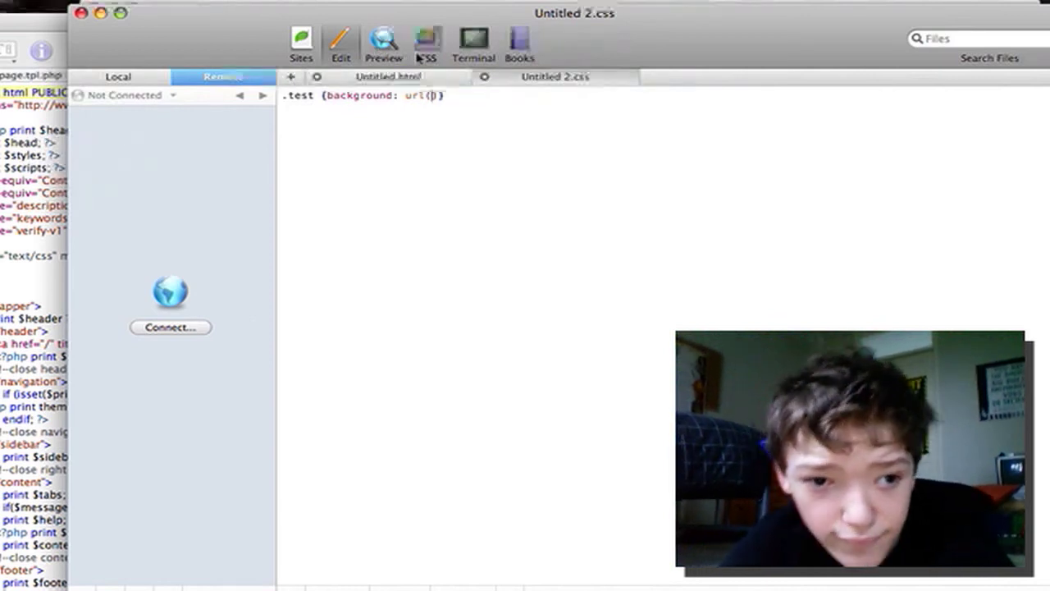
Step: Set the .test rule's margin to 0px in Coda's visual CSS editor
{"action": "left_click", "coordinate": [427, 41]}
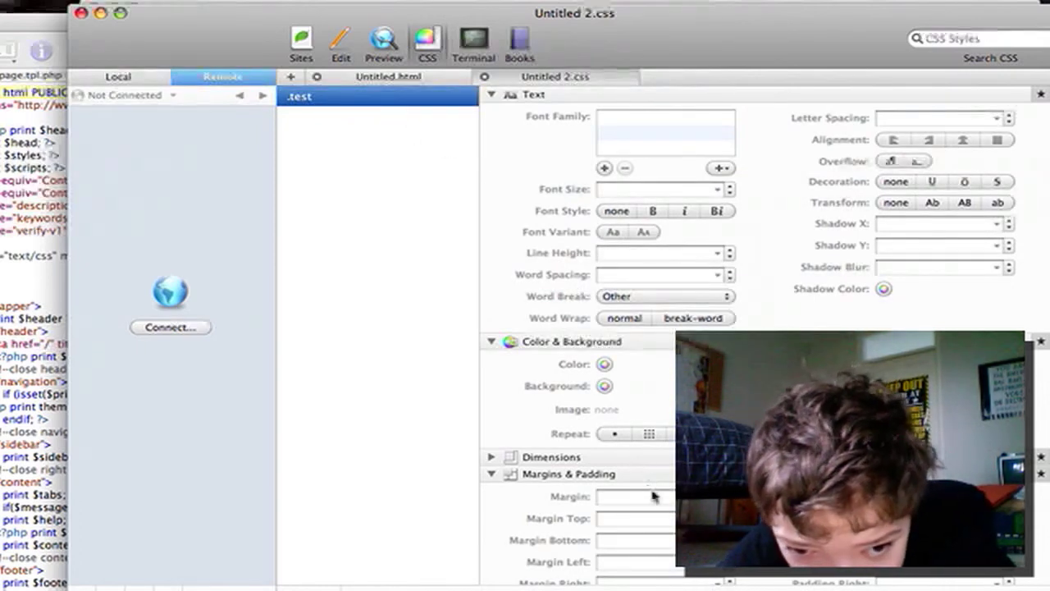
{"action": "left_click", "coordinate": [634, 495]}
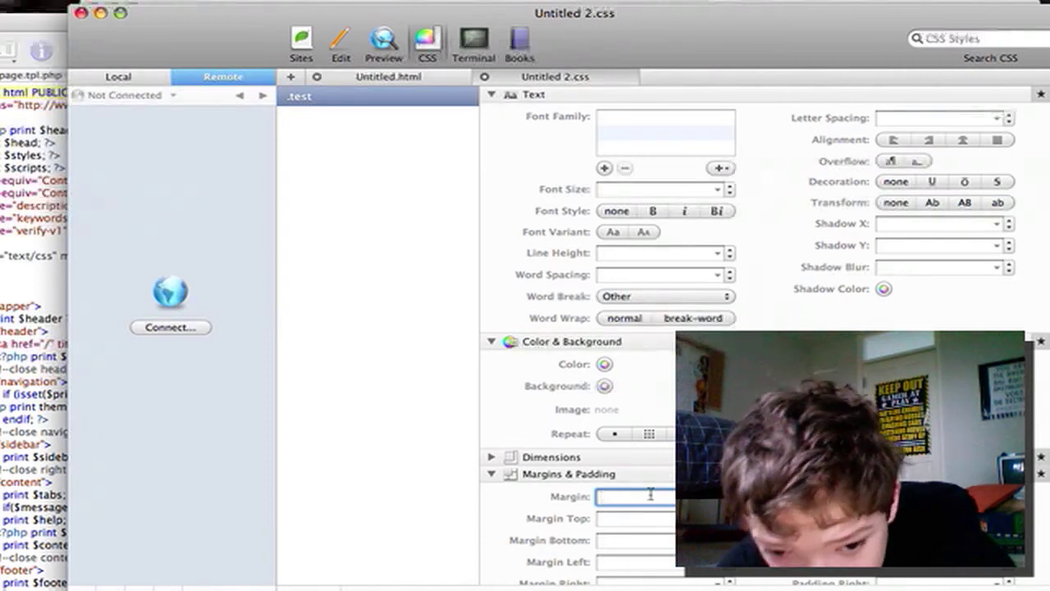
{"action": "type", "text": "0"}
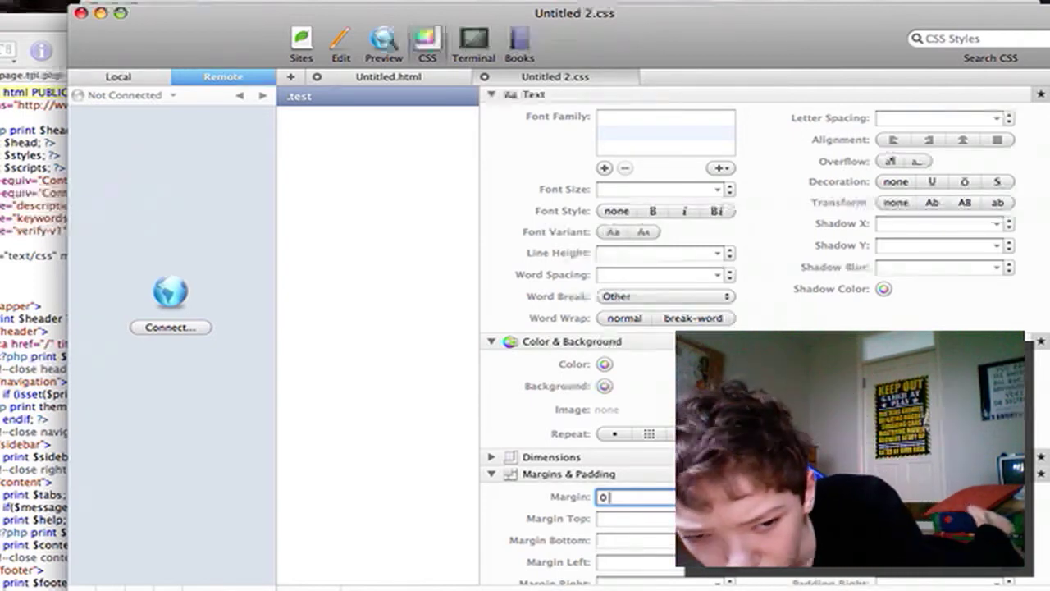
{"action": "type", "text": "AU"}
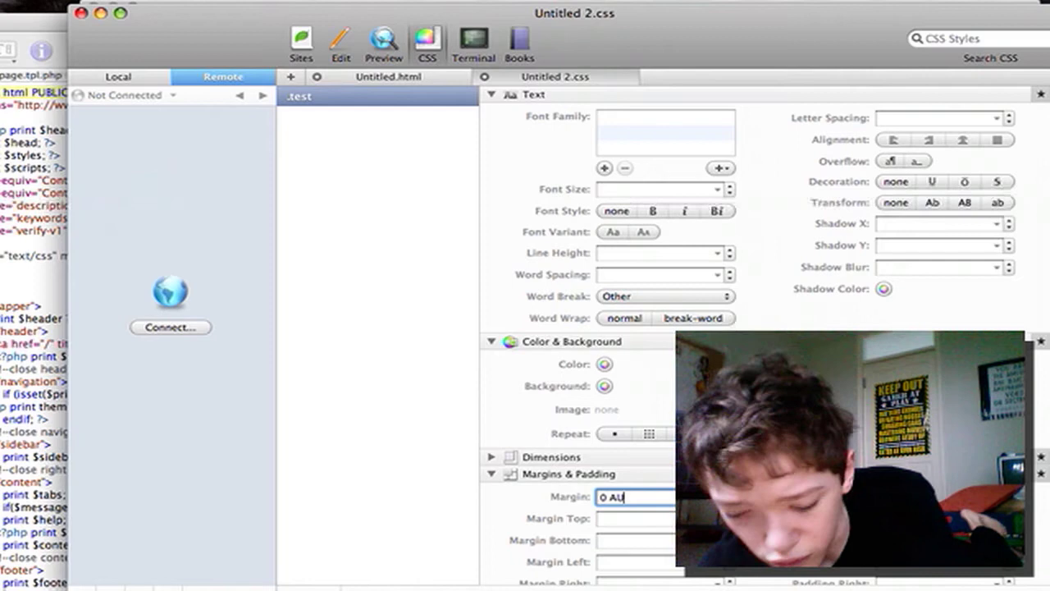
{"action": "type", "text": "UTO"}
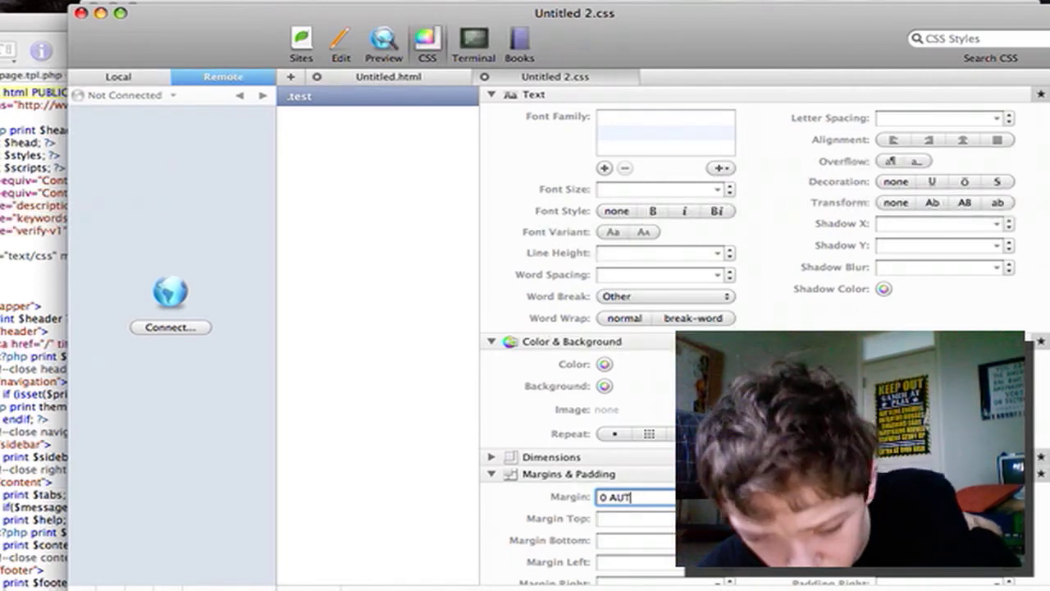
{"action": "type", "text": "O"}
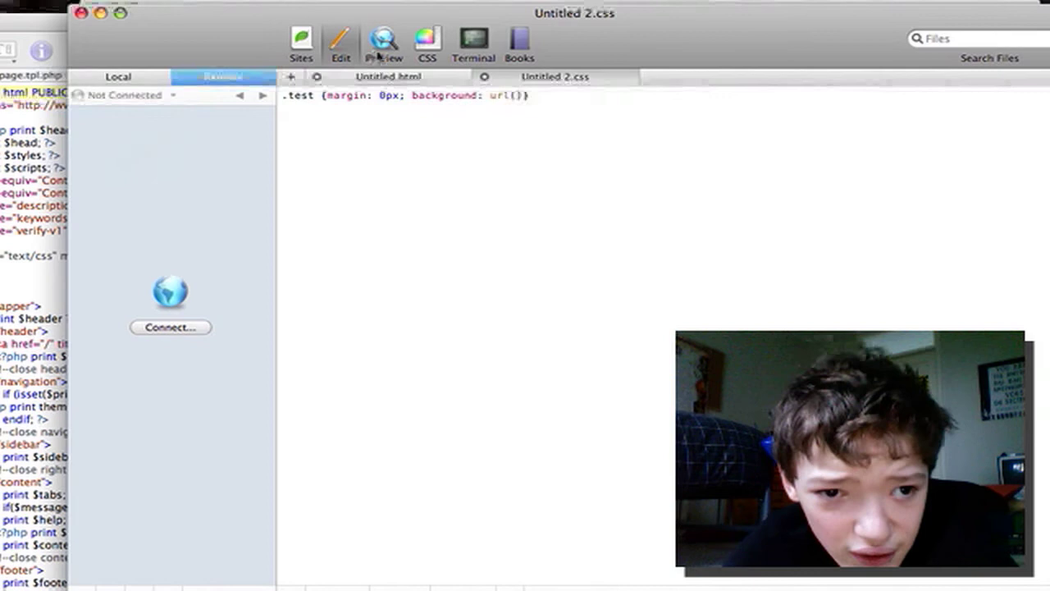
Step: Preview the stylesheet, then show the Terminal's SSH connection form with port 22
{"action": "left_click", "coordinate": [384, 42]}
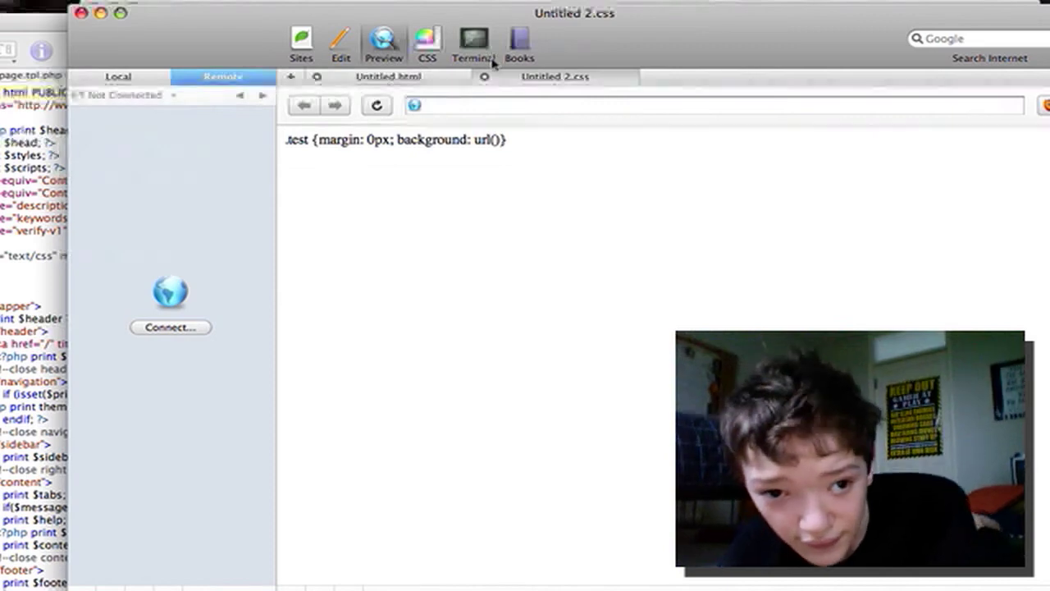
{"action": "mouse_move", "coordinate": [472, 41]}
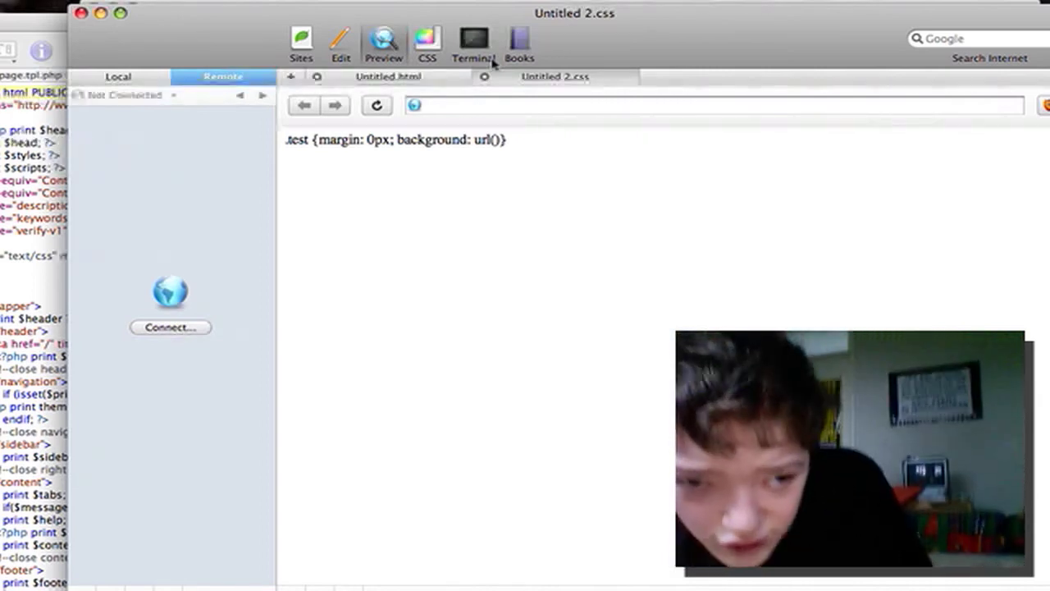
{"action": "left_click", "coordinate": [473, 41]}
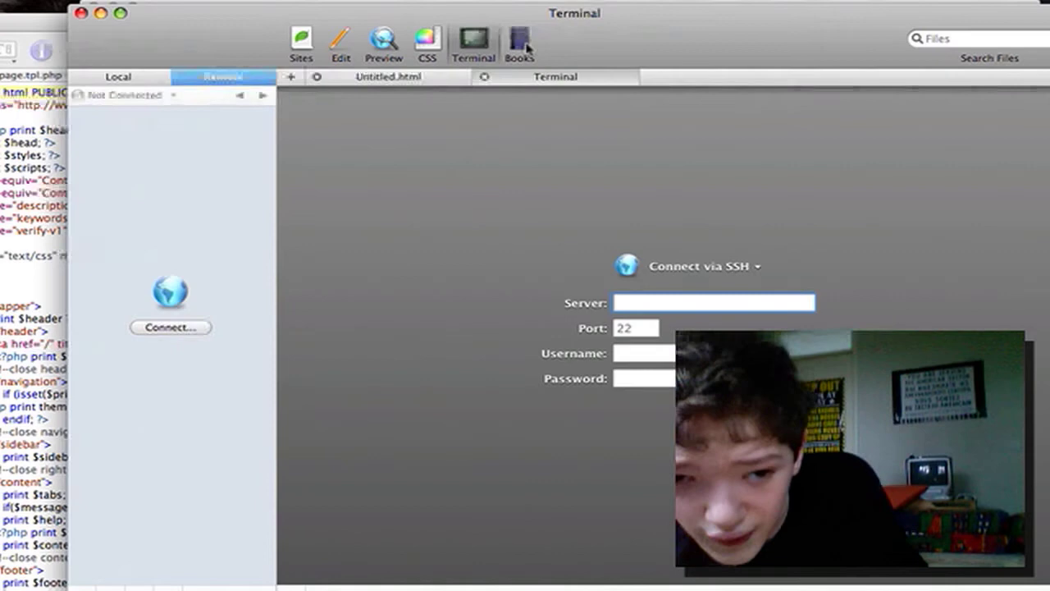
Step: Search Coda's Books reference library for border-radius
{"action": "left_click", "coordinate": [518, 43]}
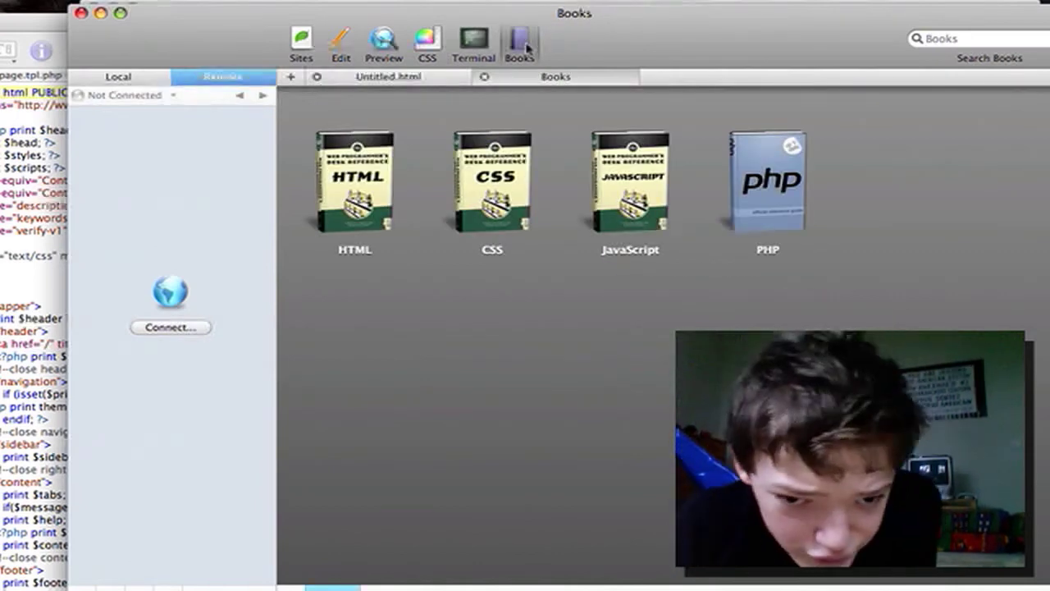
{"action": "mouse_move", "coordinate": [578, 348]}
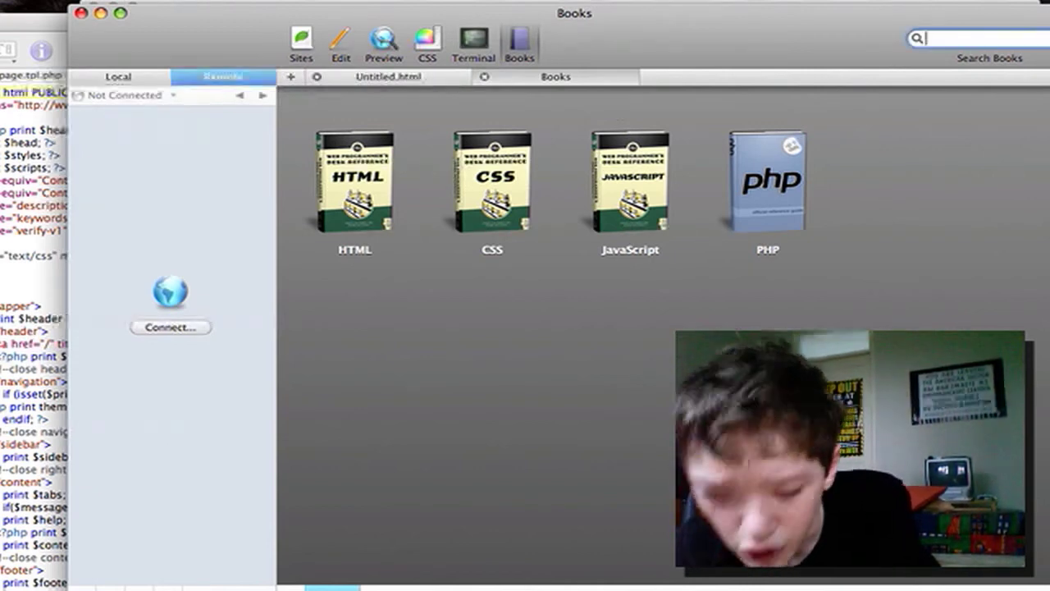
{"action": "type", "text": "B"}
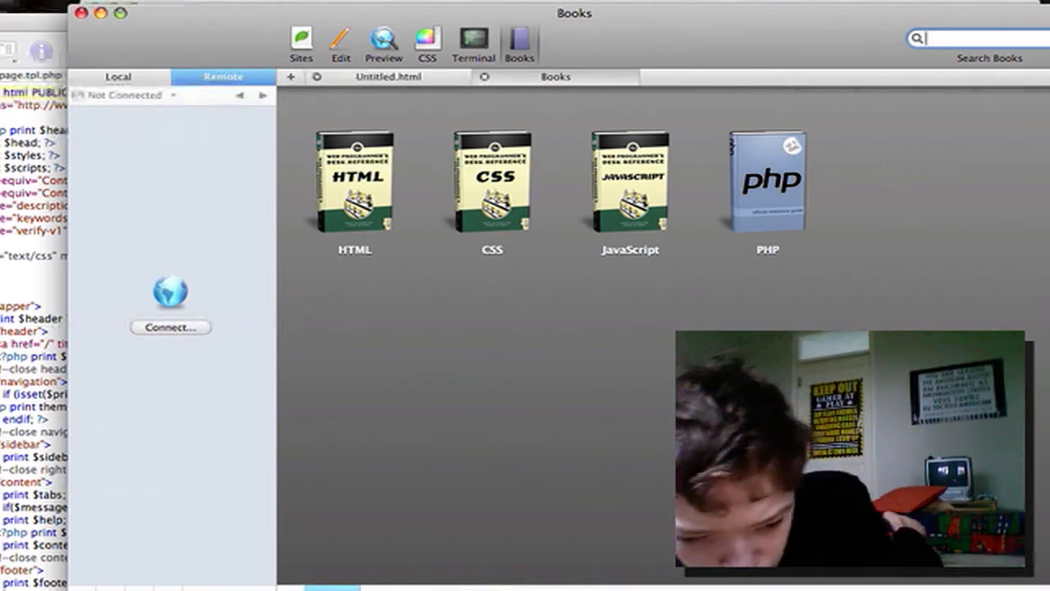
{"action": "type", "text": "bor"}
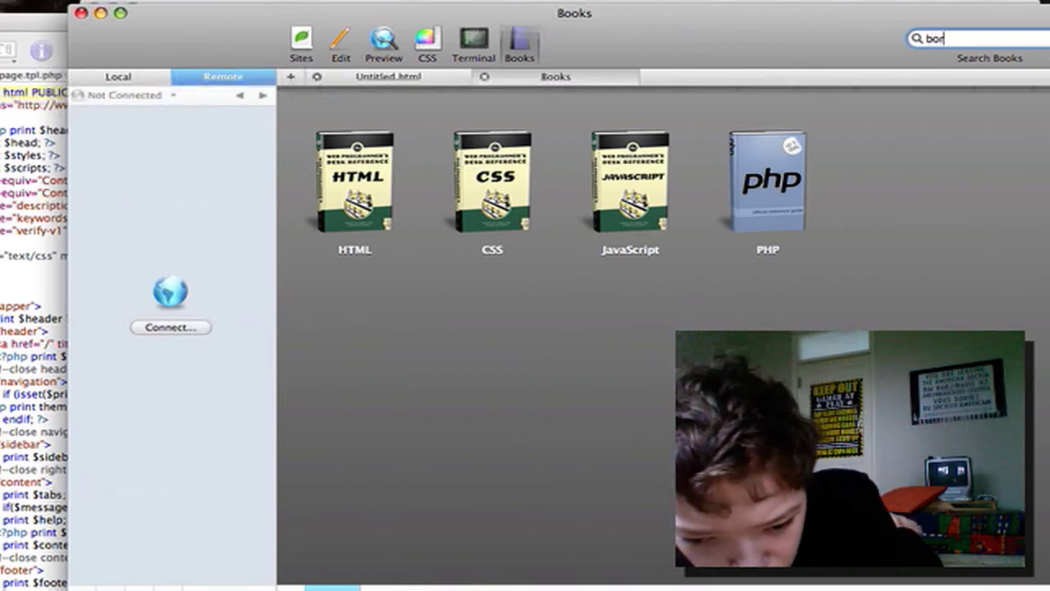
{"action": "type", "text": "der-r"}
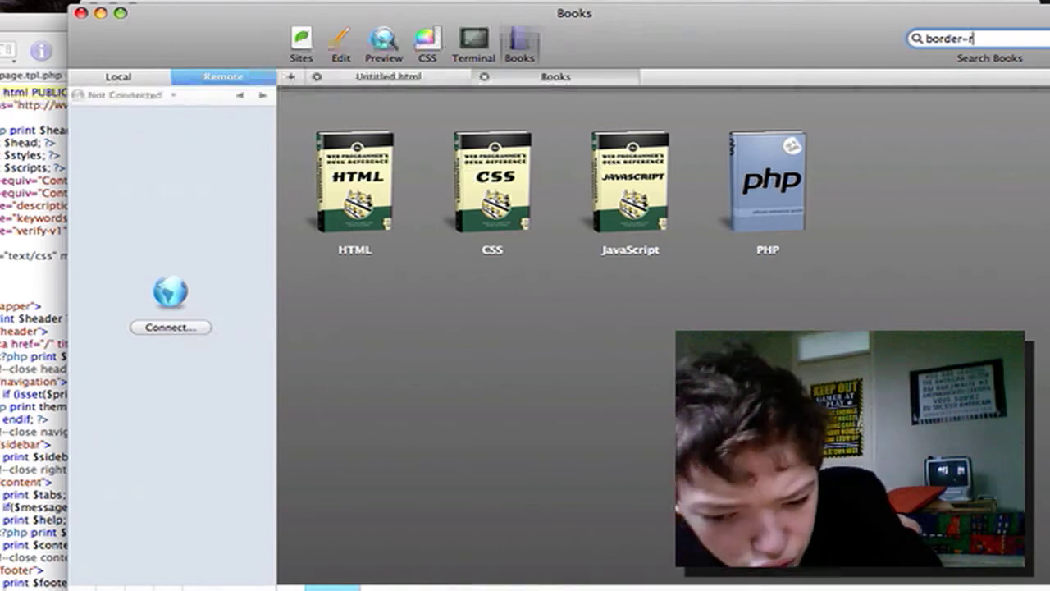
{"action": "type", "text": "ad"}
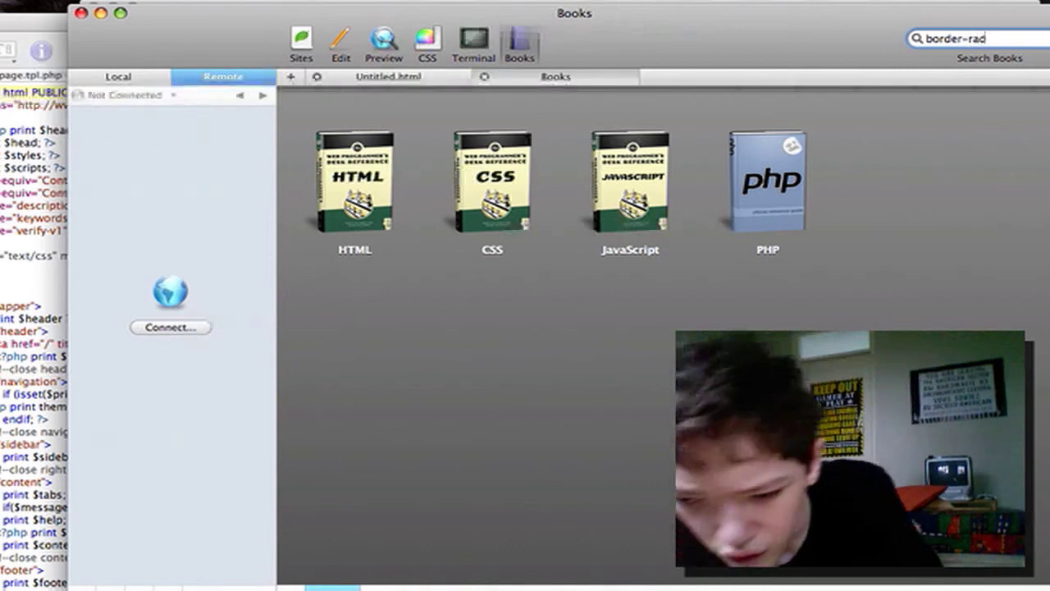
{"action": "type", "text": "ius"}
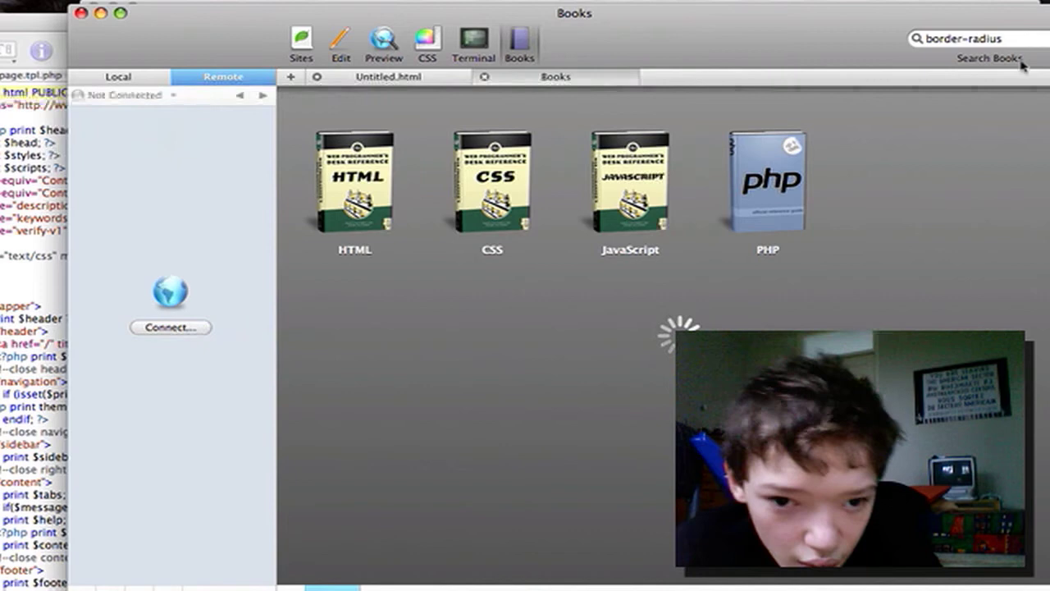
{"action": "mouse_move", "coordinate": [796, 321]}
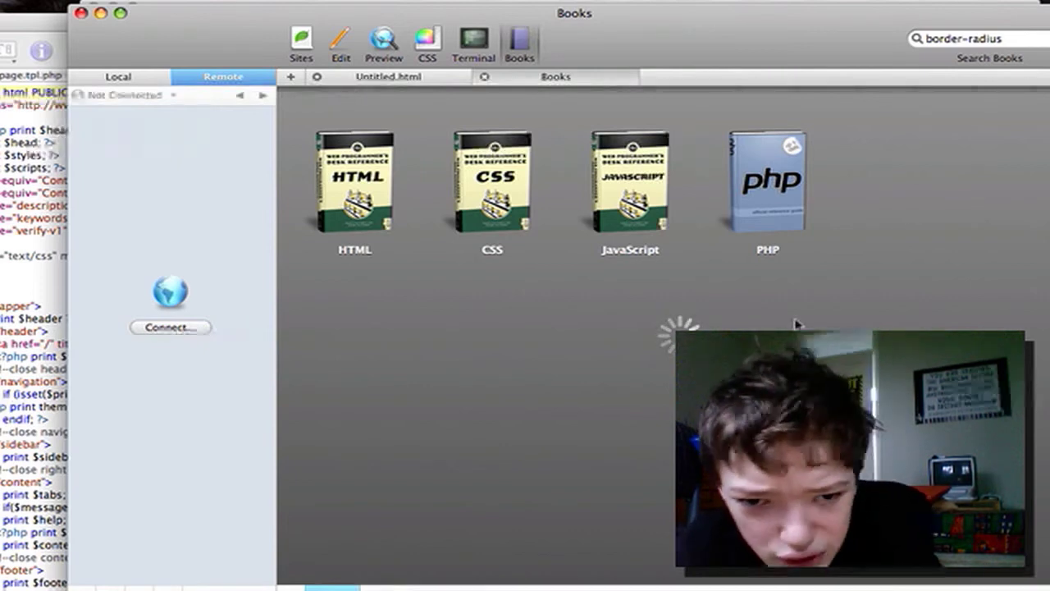
Step: Search Coda's Books for border-radius (0 items found), then enter DOM as the next search term
{"action": "key", "text": "Return"}
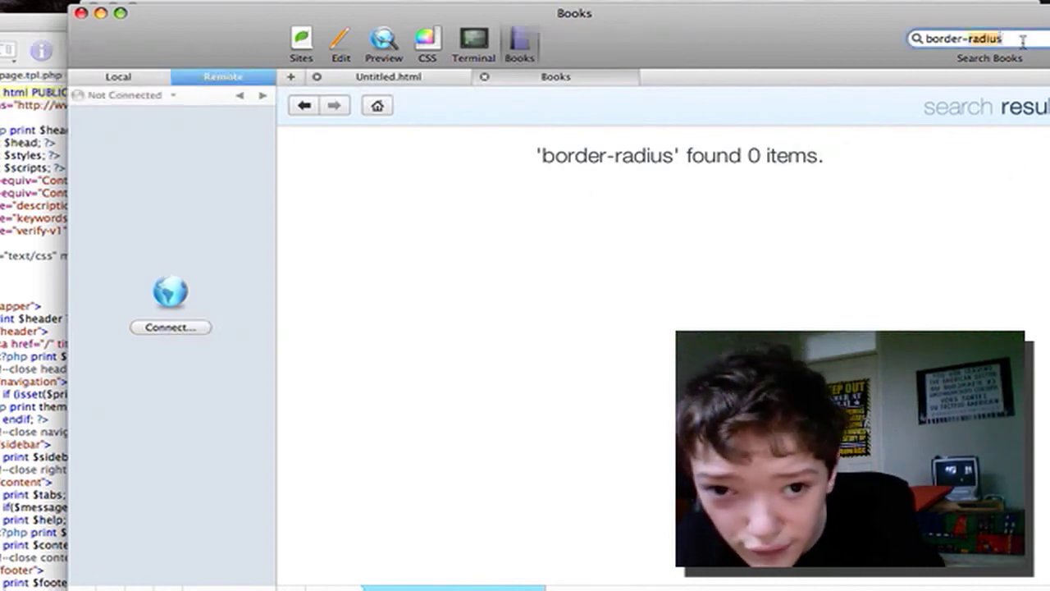
{"action": "type", "text": "bo"}
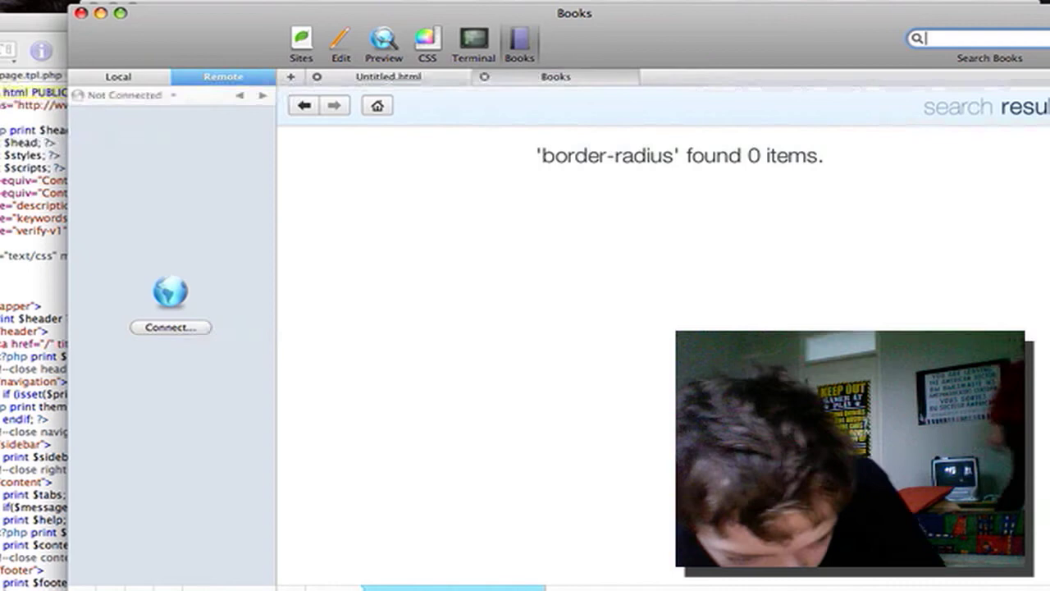
{"action": "type", "text": "DOR"}
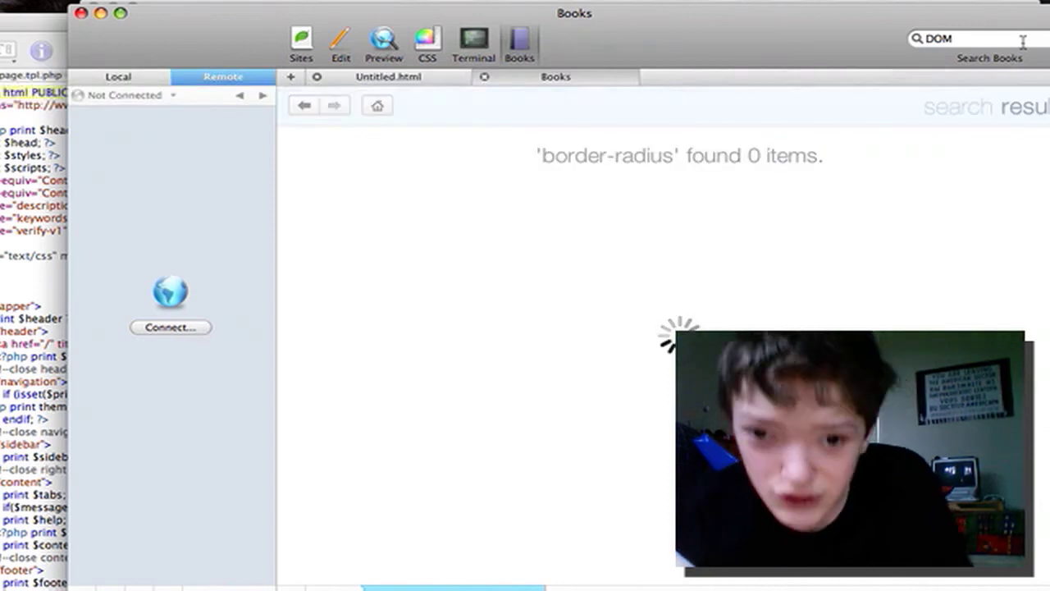
Step: Run the DOM search (33 items) and view the PHP DOM XML Functions reference page
{"action": "key", "text": "Return"}
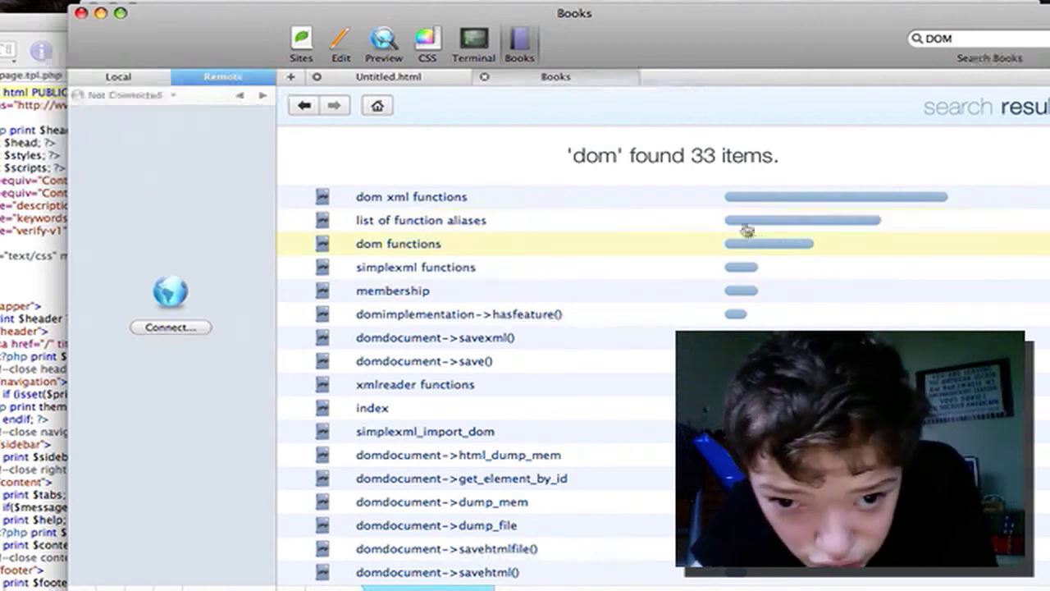
{"action": "left_click", "coordinate": [410, 197]}
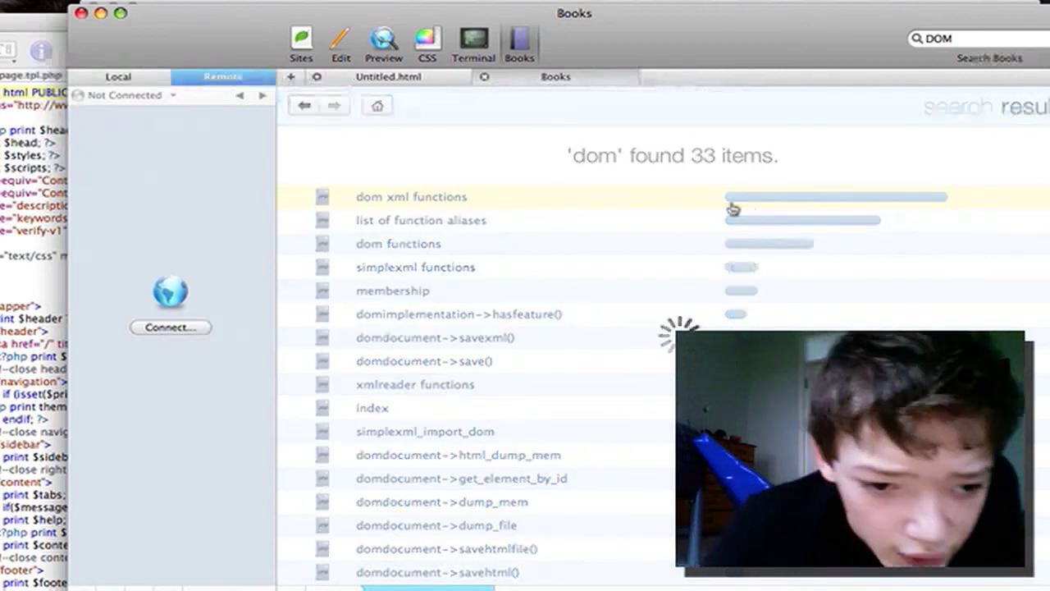
{"action": "left_click", "coordinate": [410, 197]}
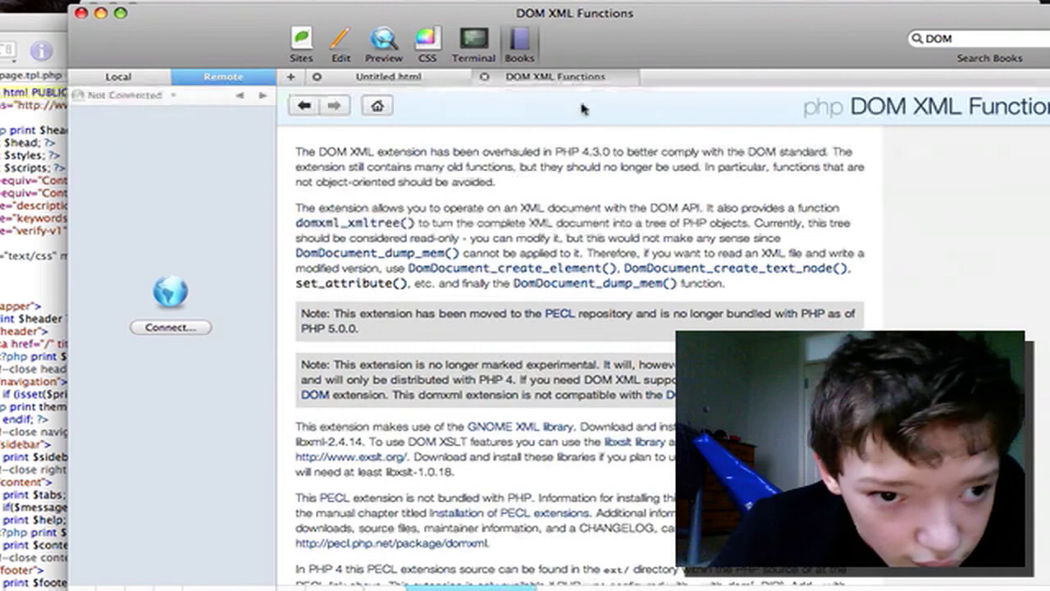
{"action": "mouse_move", "coordinate": [587, 88]}
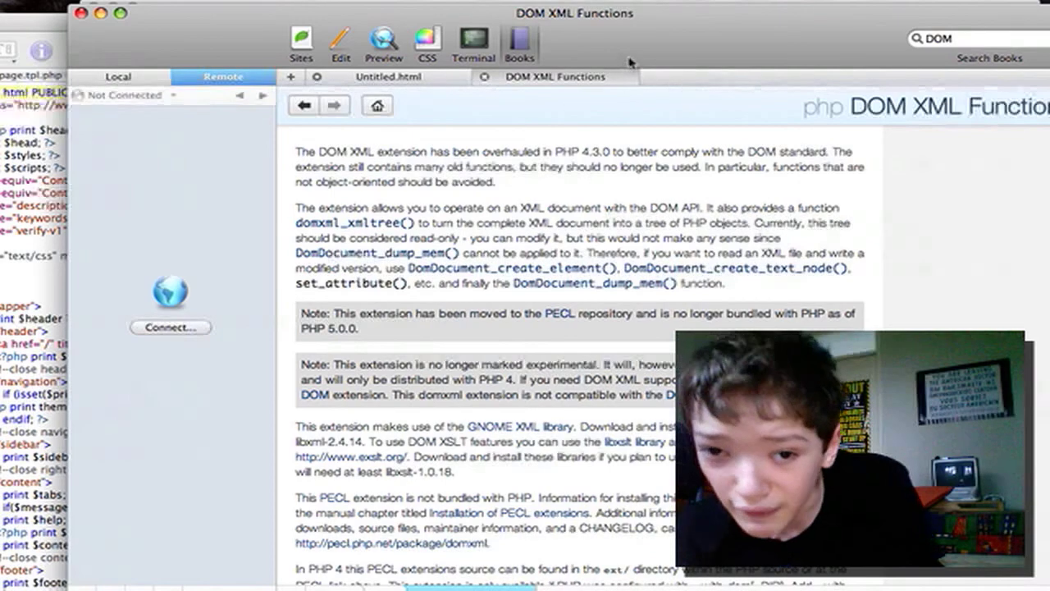
{"action": "mouse_move", "coordinate": [720, 30]}
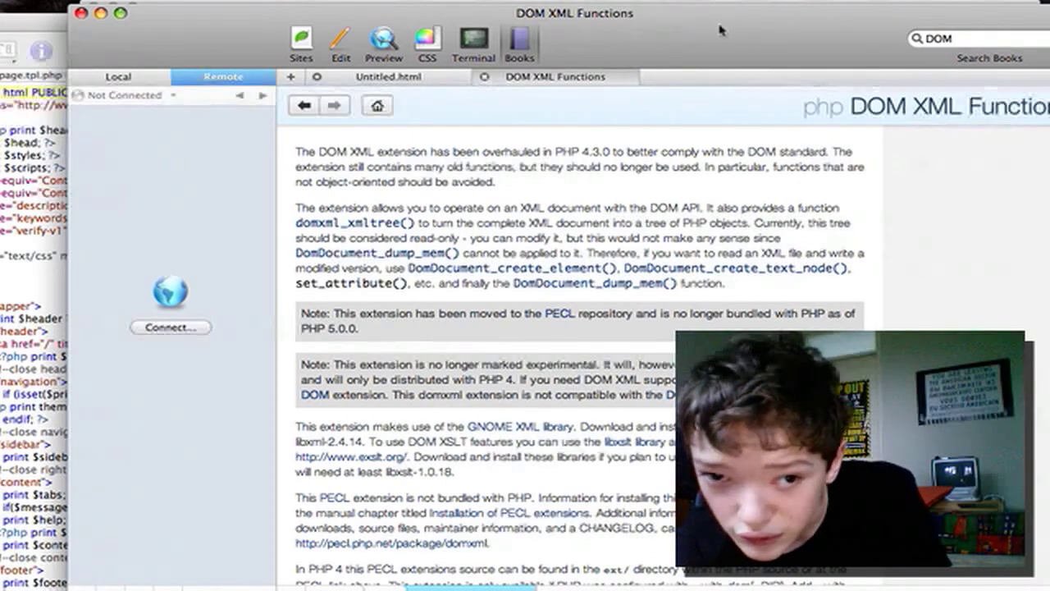